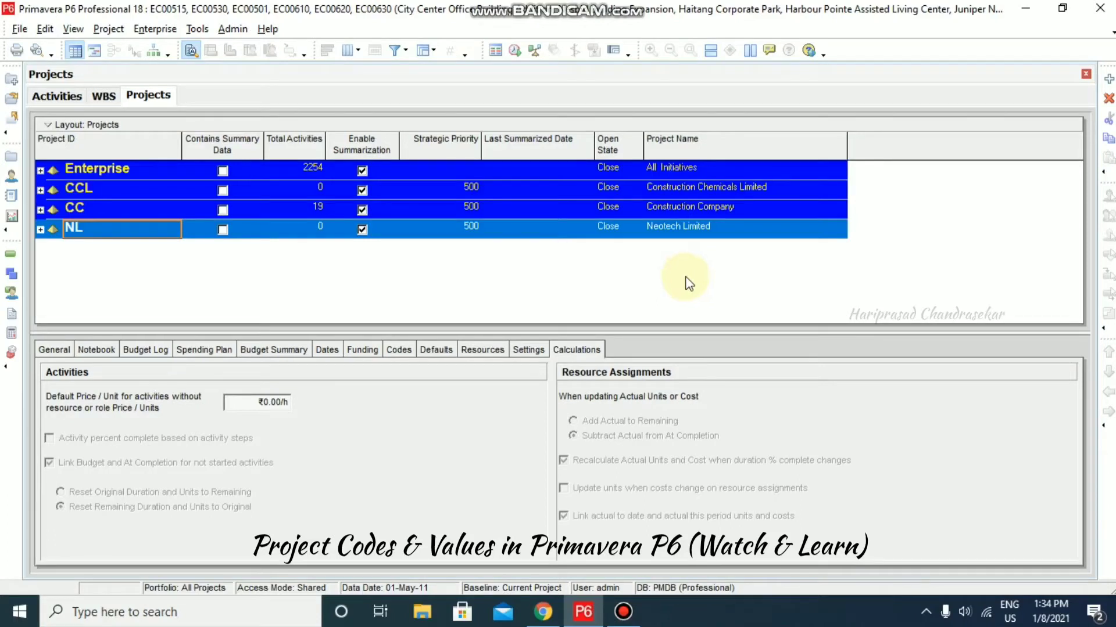
# Step: Open the Enterprise menu from the Projects window to reach Project Codes
pyautogui.click(153, 29)
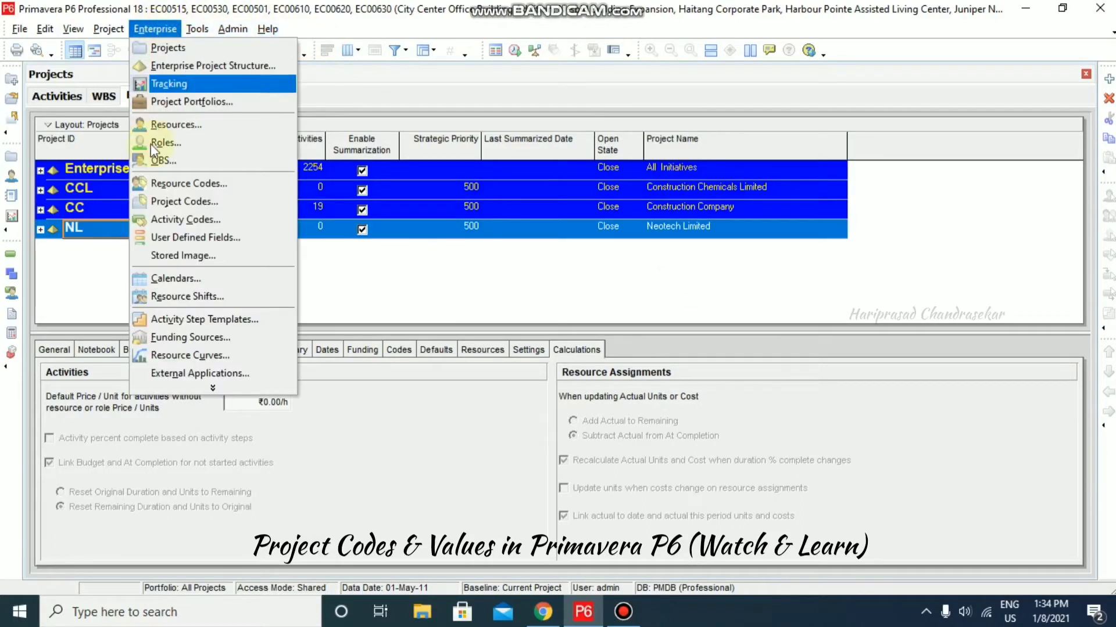
pyautogui.moveTo(182, 202)
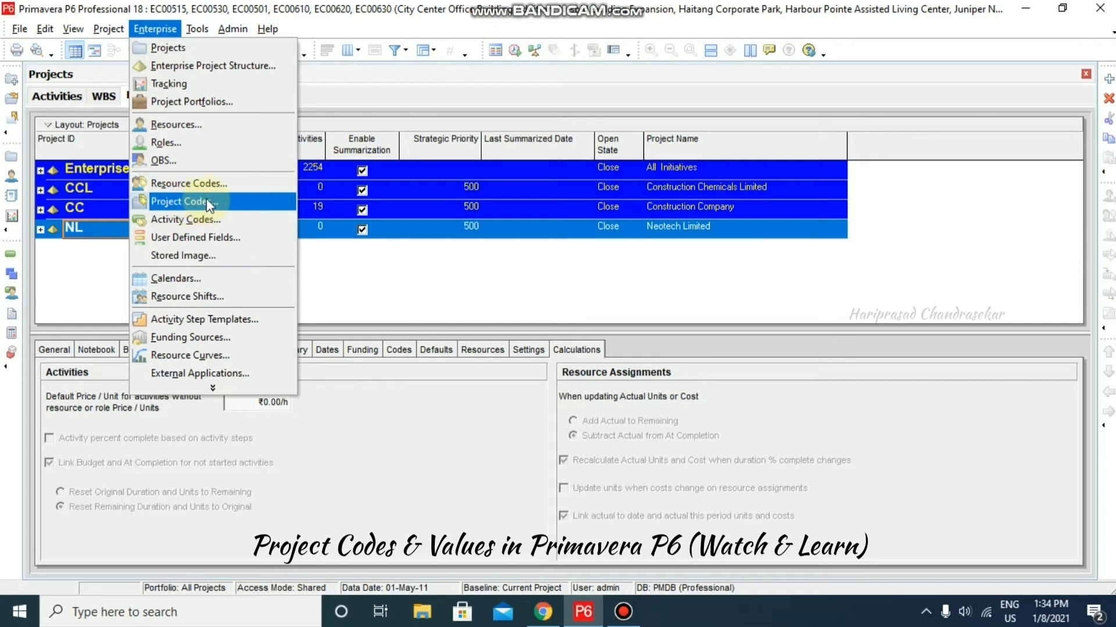
pyautogui.moveTo(185, 207)
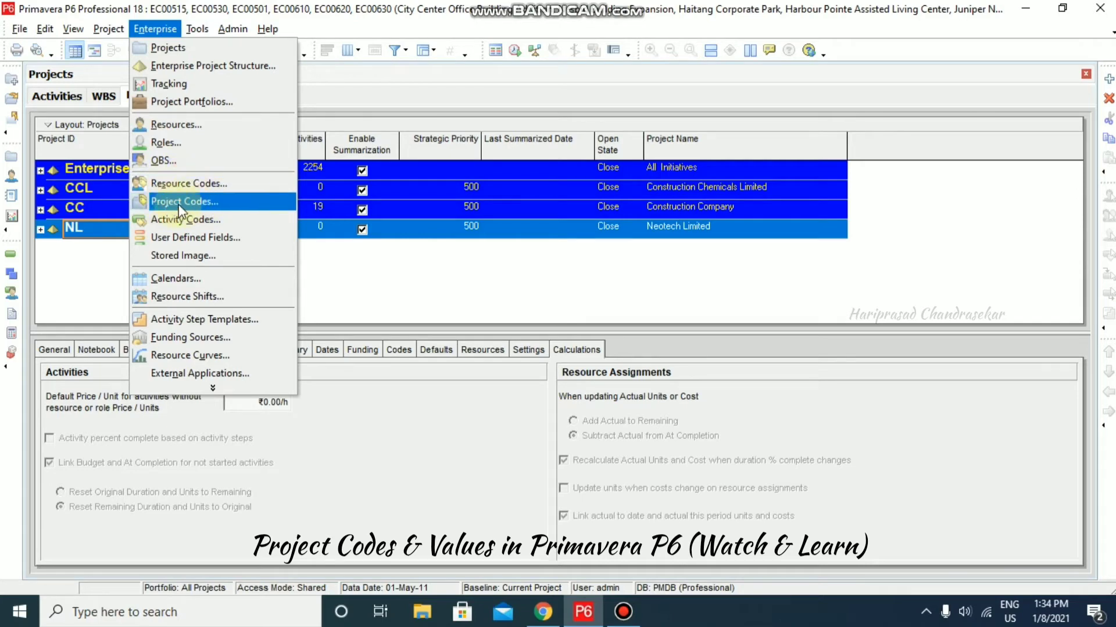
pyautogui.moveTo(186, 219)
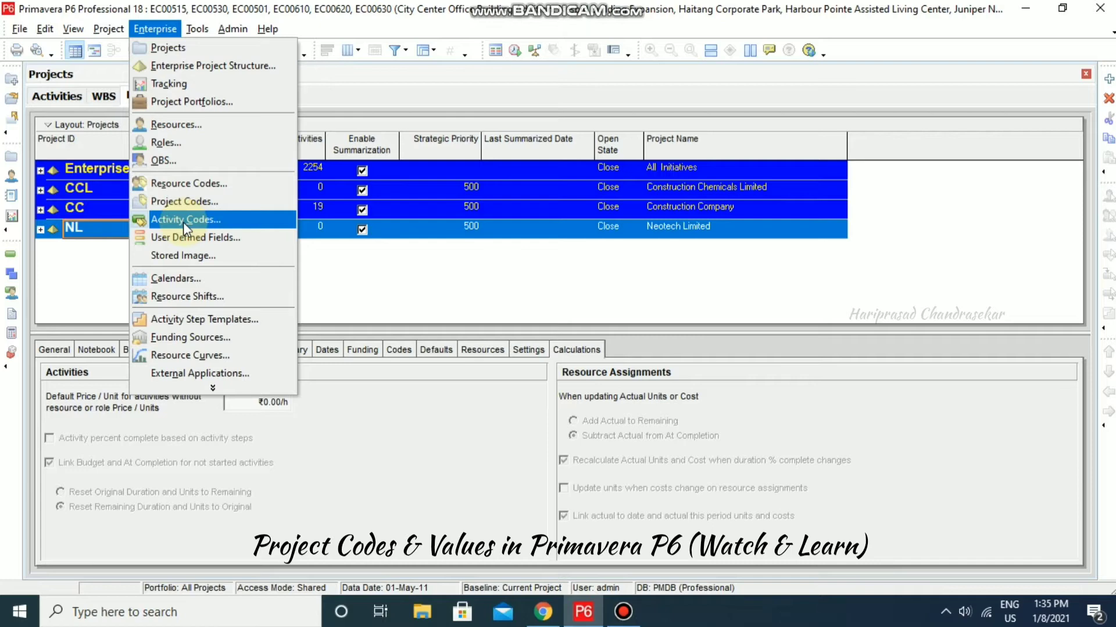
pyautogui.moveTo(184, 202)
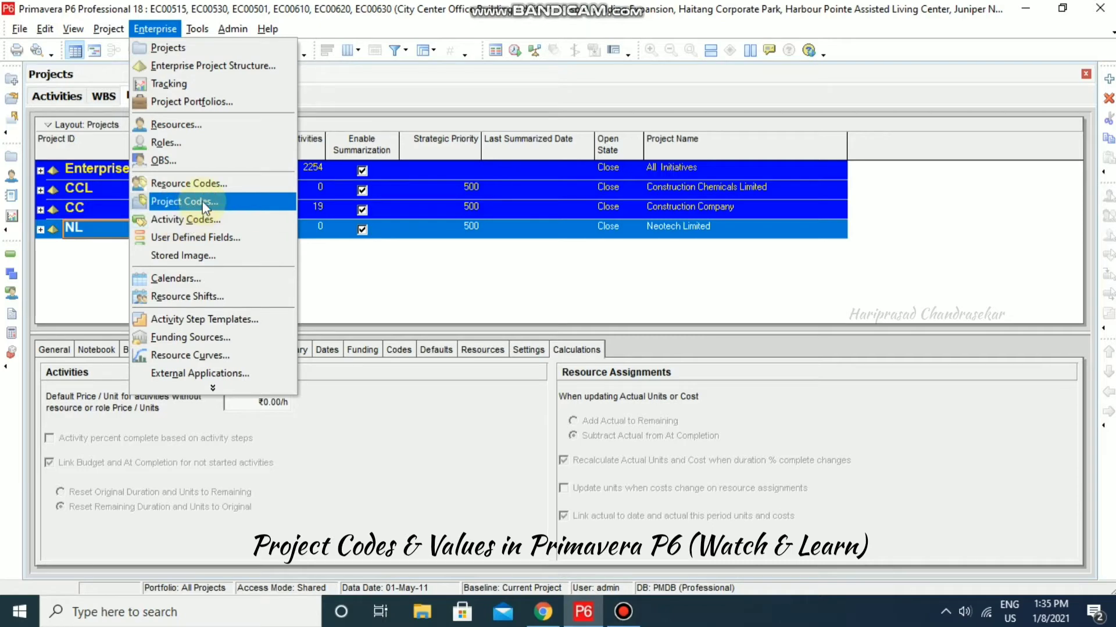
# Step: Open Project Codes, showing Project Location values like Chennai, Hyderabad and Mumbai
pyautogui.click(183, 201)
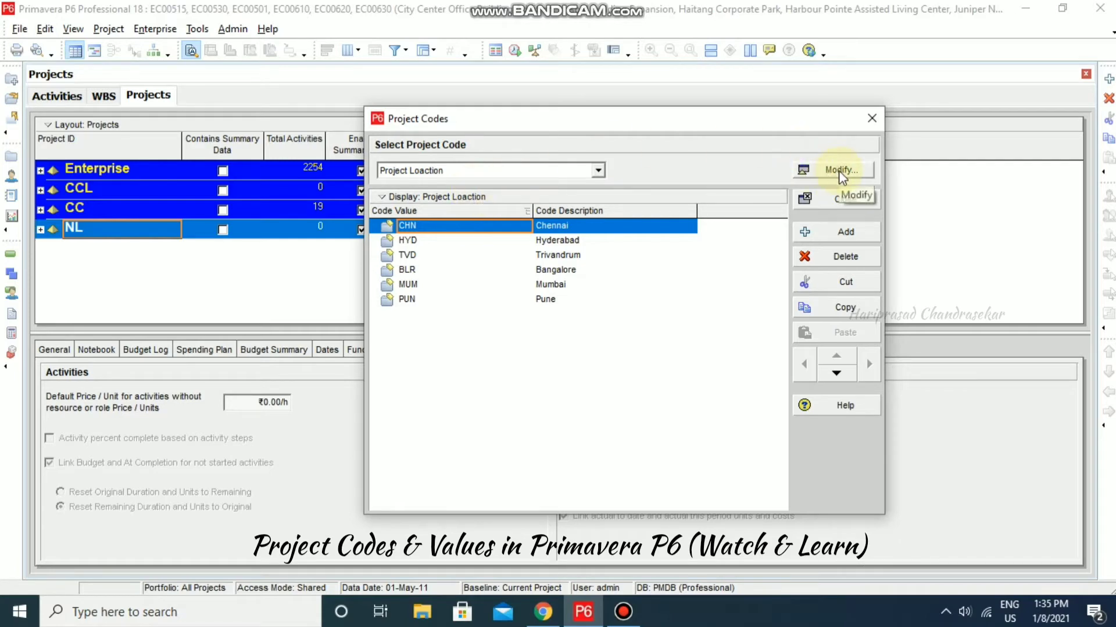
# Step: Add a new project code definition named 'Projects'
pyautogui.click(842, 170)
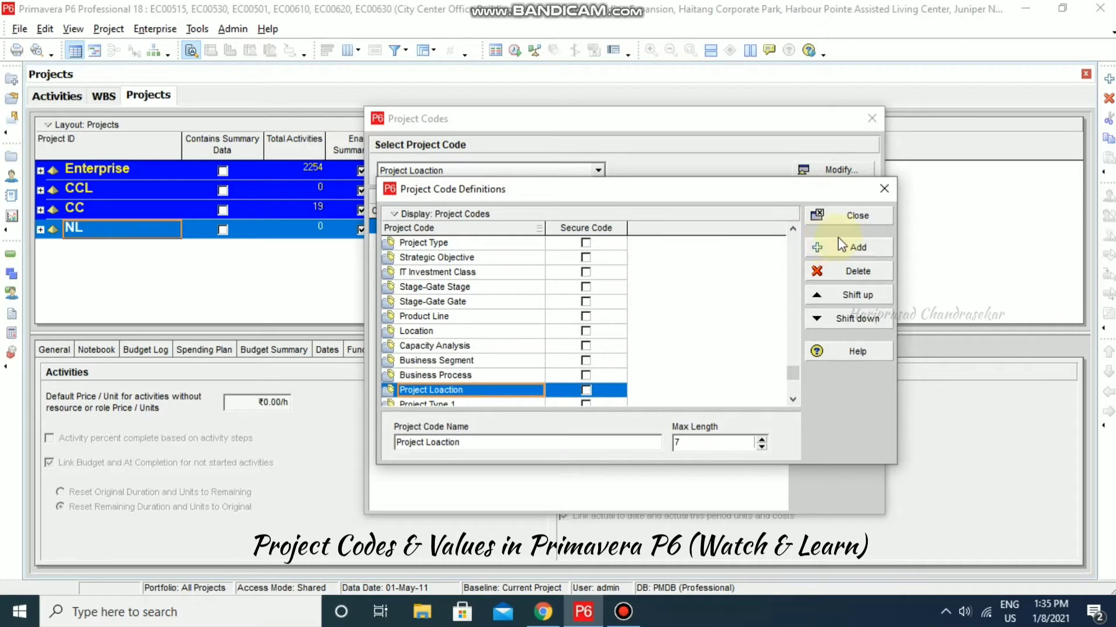
pyautogui.click(857, 247)
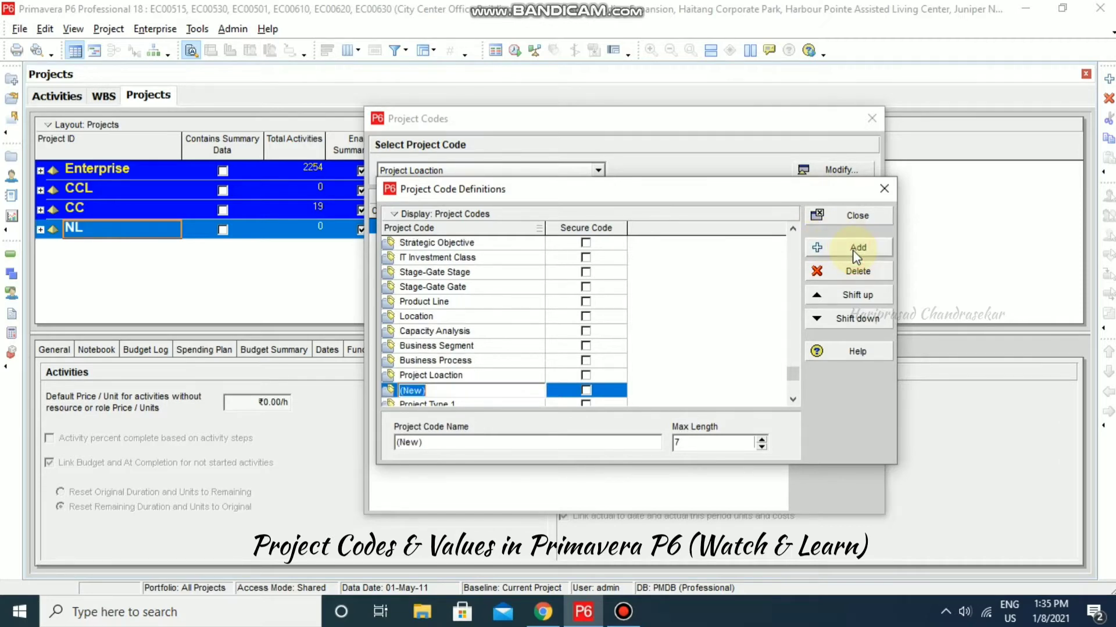
pyautogui.write('P')
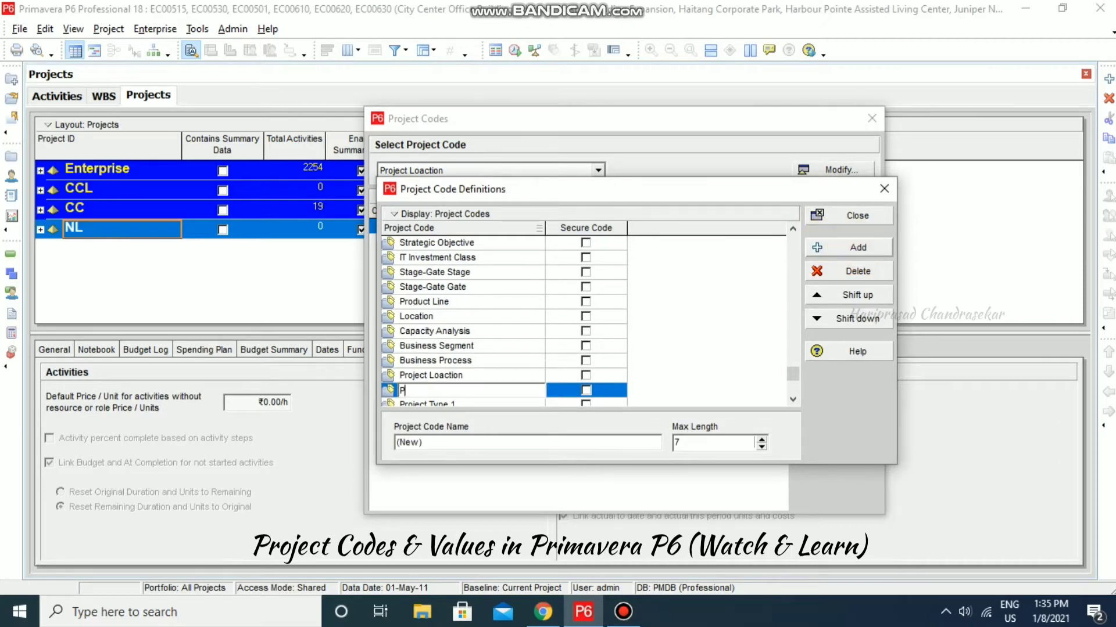
pyautogui.write('rojects')
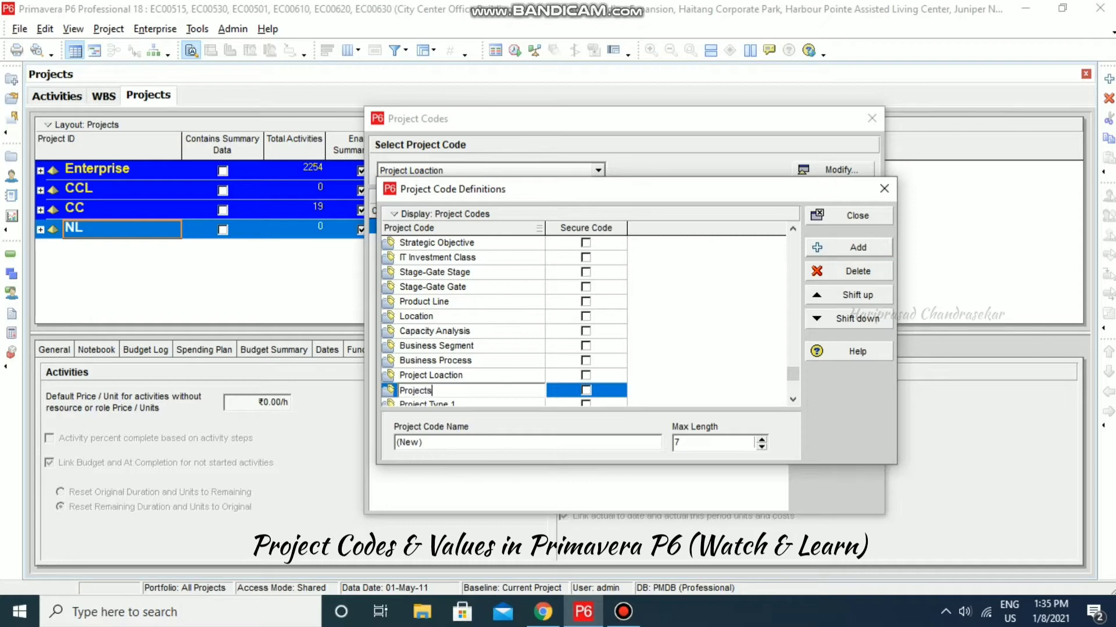
pyautogui.moveTo(836, 271)
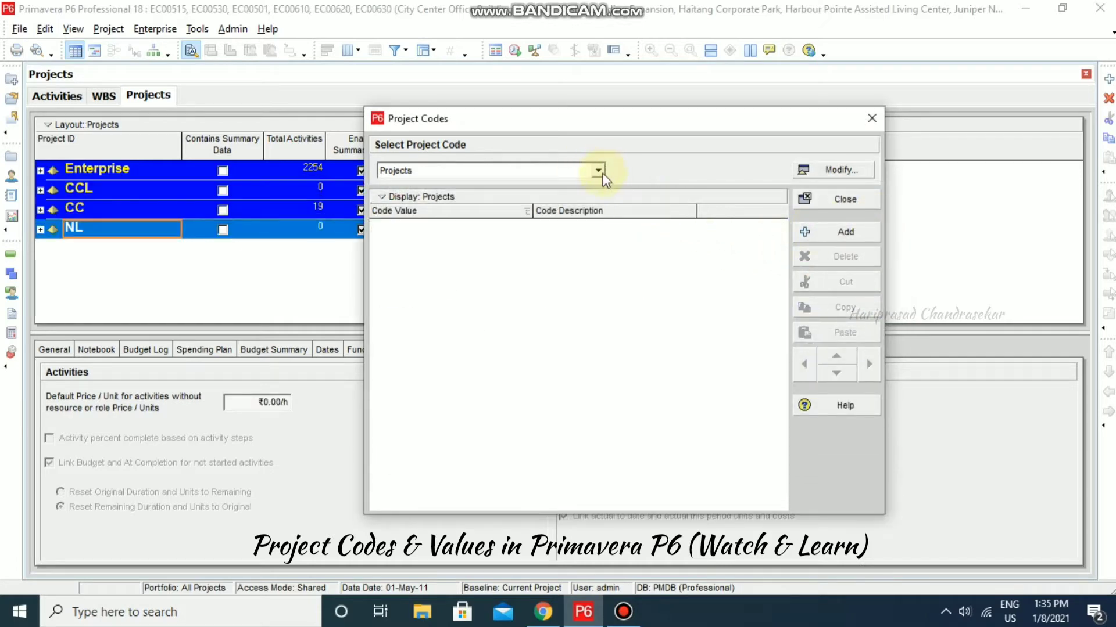
pyautogui.moveTo(585, 212)
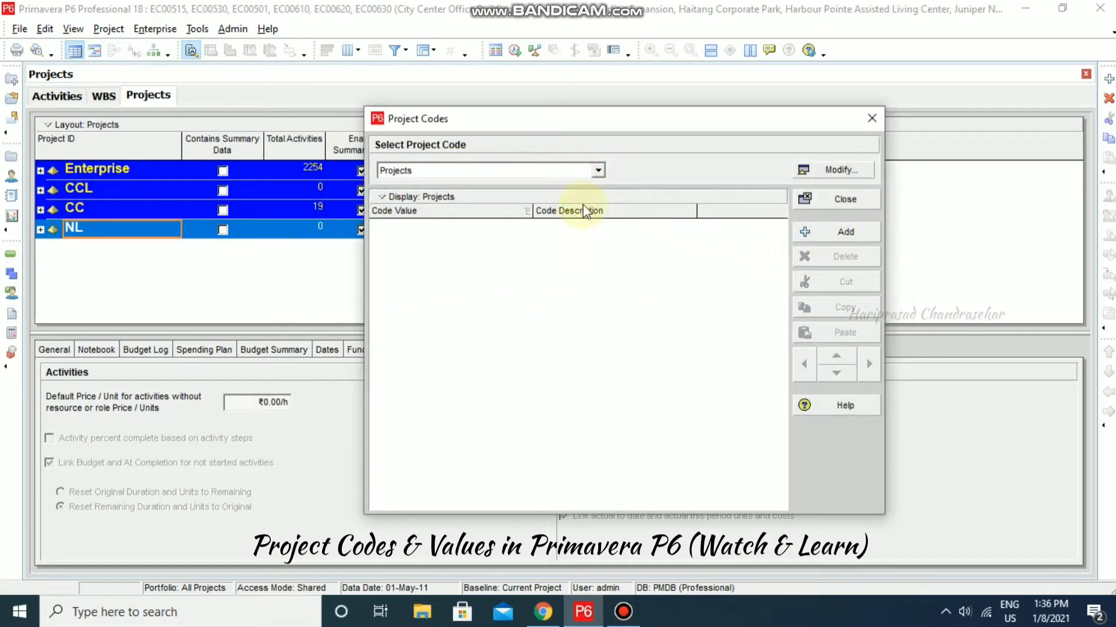
pyautogui.moveTo(707, 302)
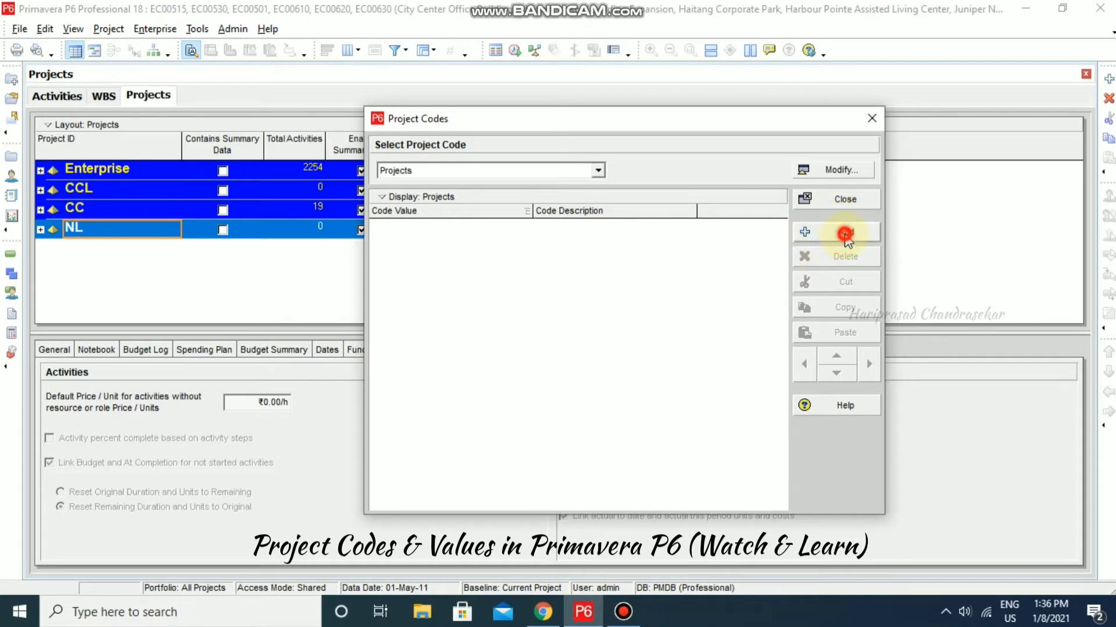
# Step: Add Projects code value CON, 'Consultancy Project', then insert another blank value row
pyautogui.click(836, 232)
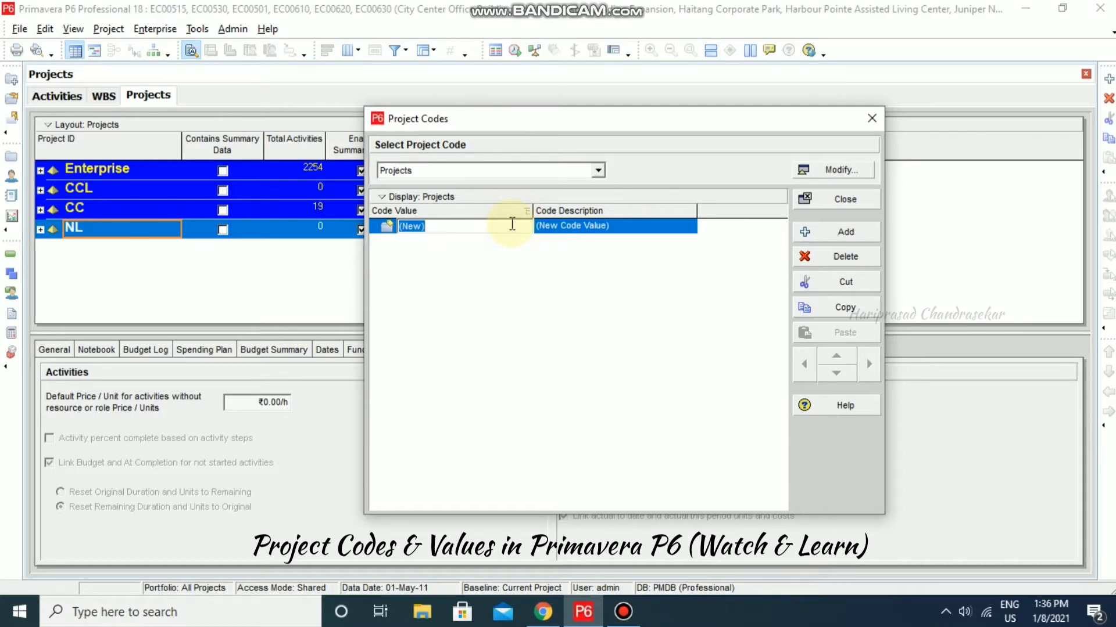
pyautogui.write('CON')
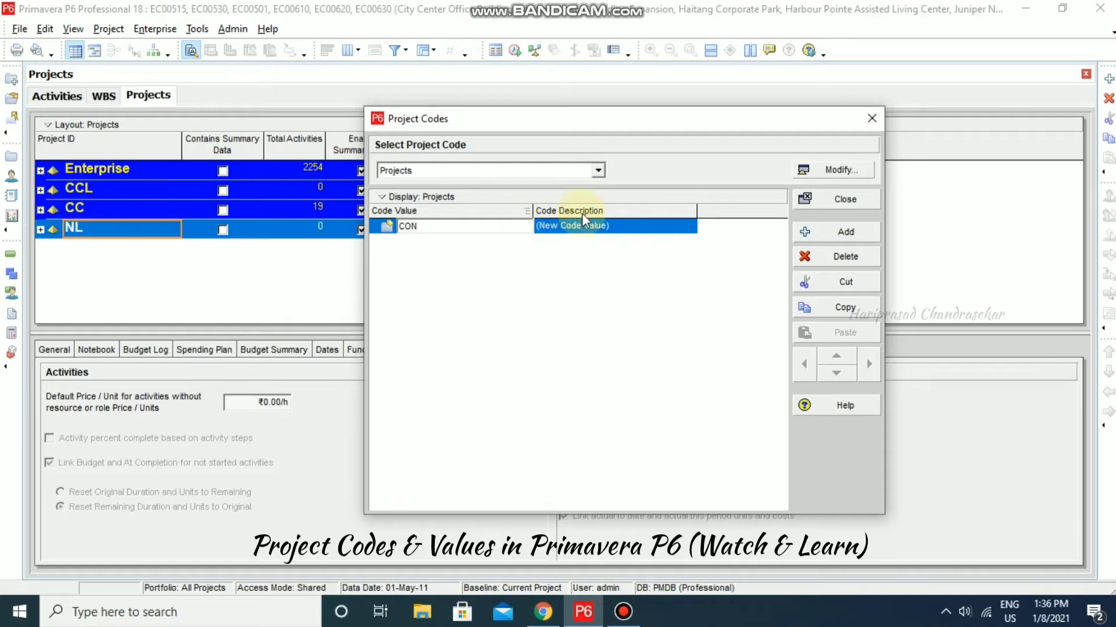
pyautogui.write('c')
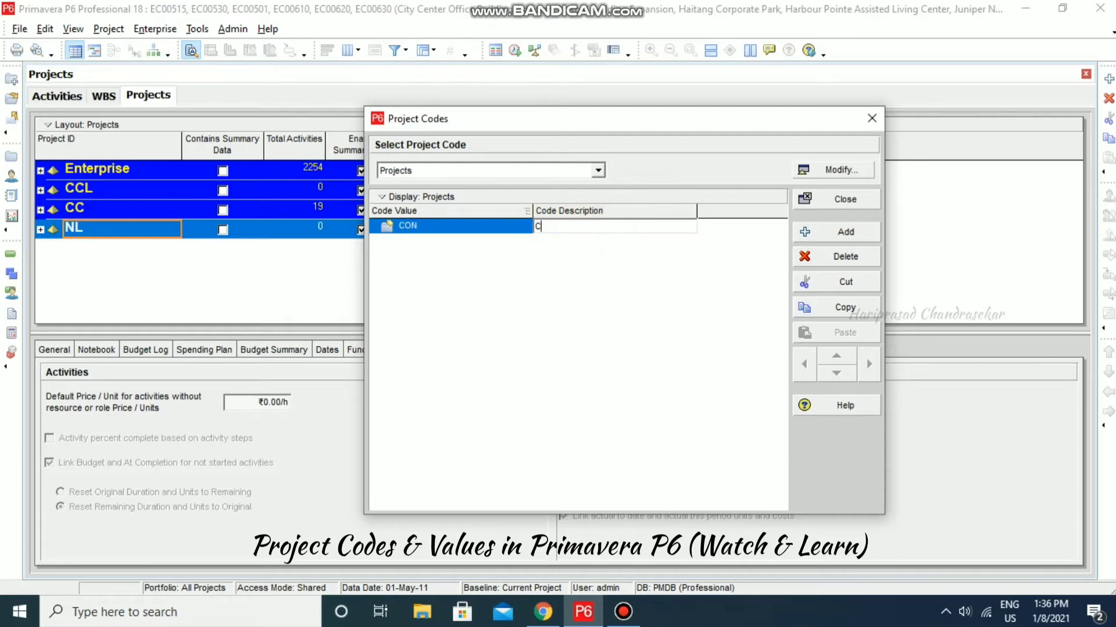
pyautogui.write('onsultancy')
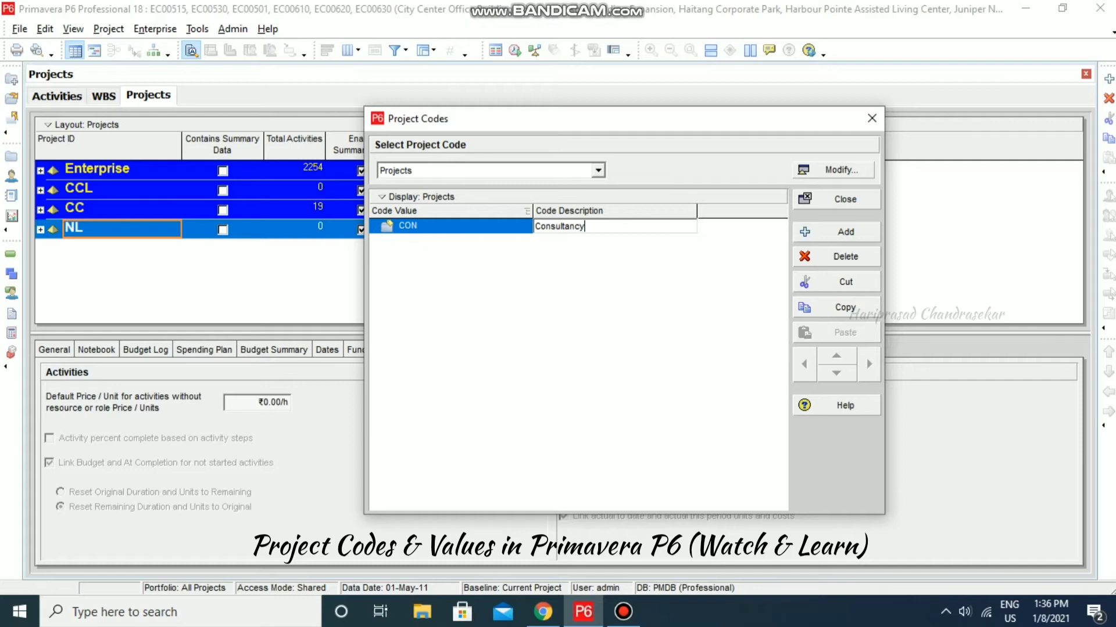
pyautogui.write('Project')
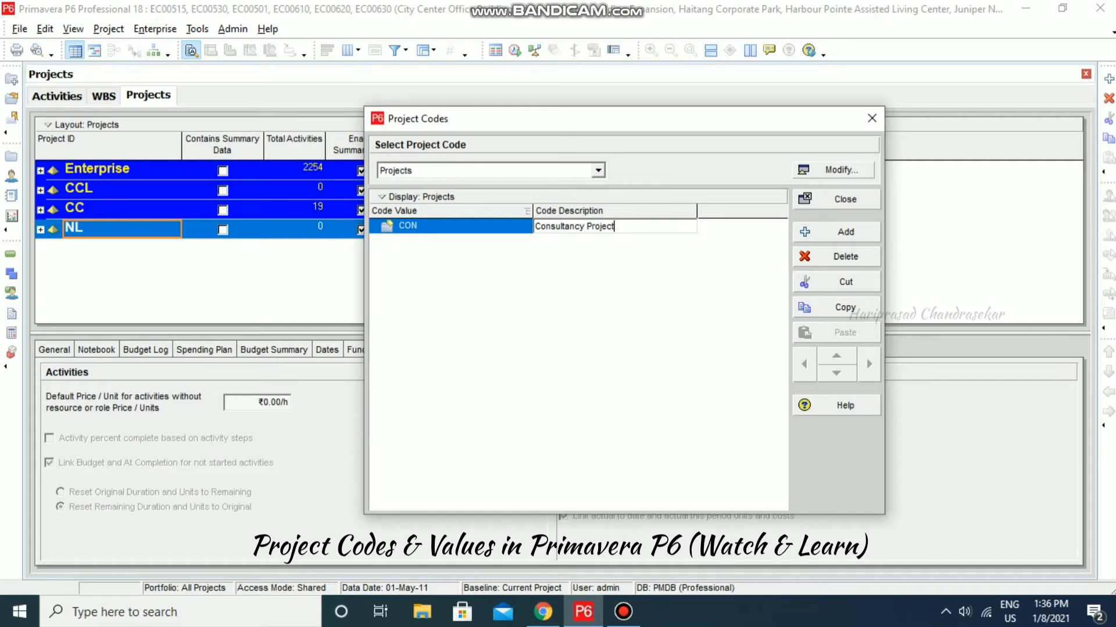
pyautogui.click(846, 232)
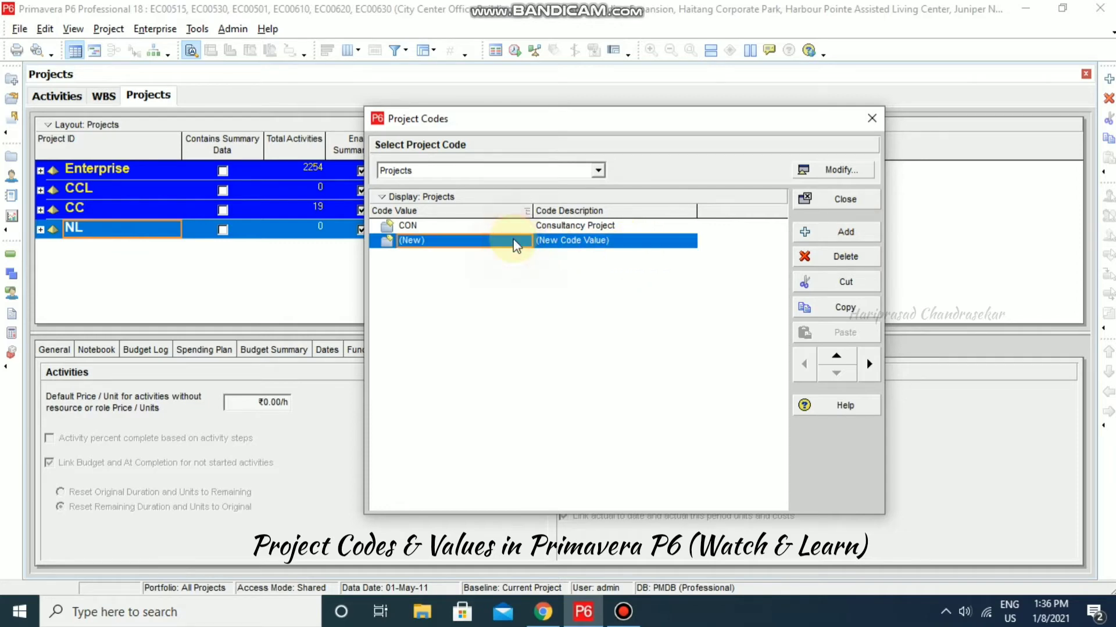
# Step: Enter value BOO described as 'Build Own Operate', then add a third value row
pyautogui.write('BO')
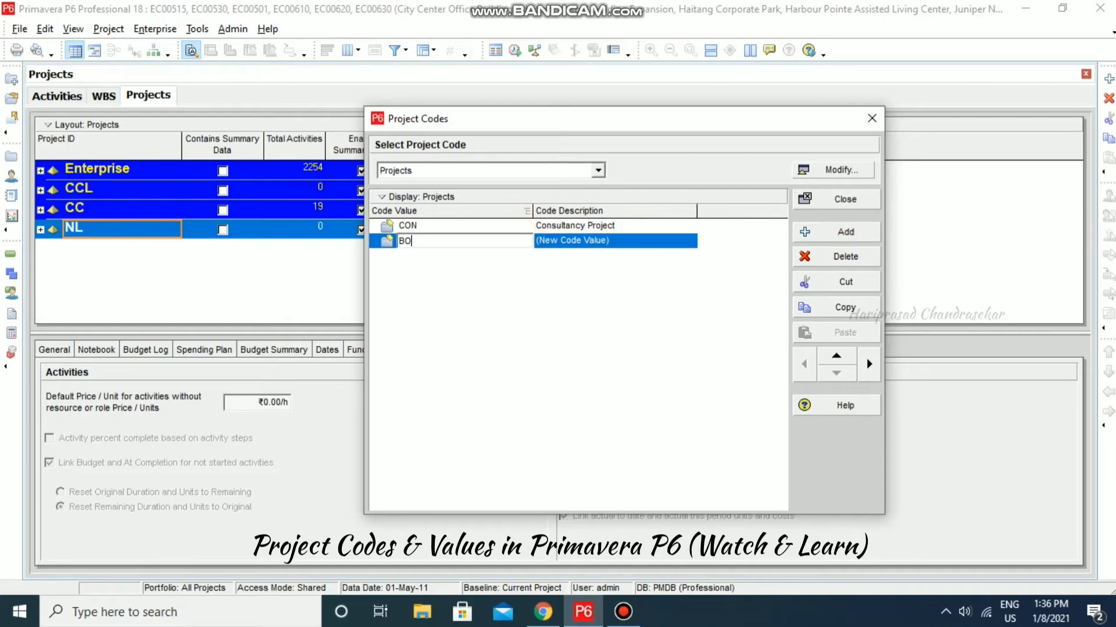
pyautogui.write('O')
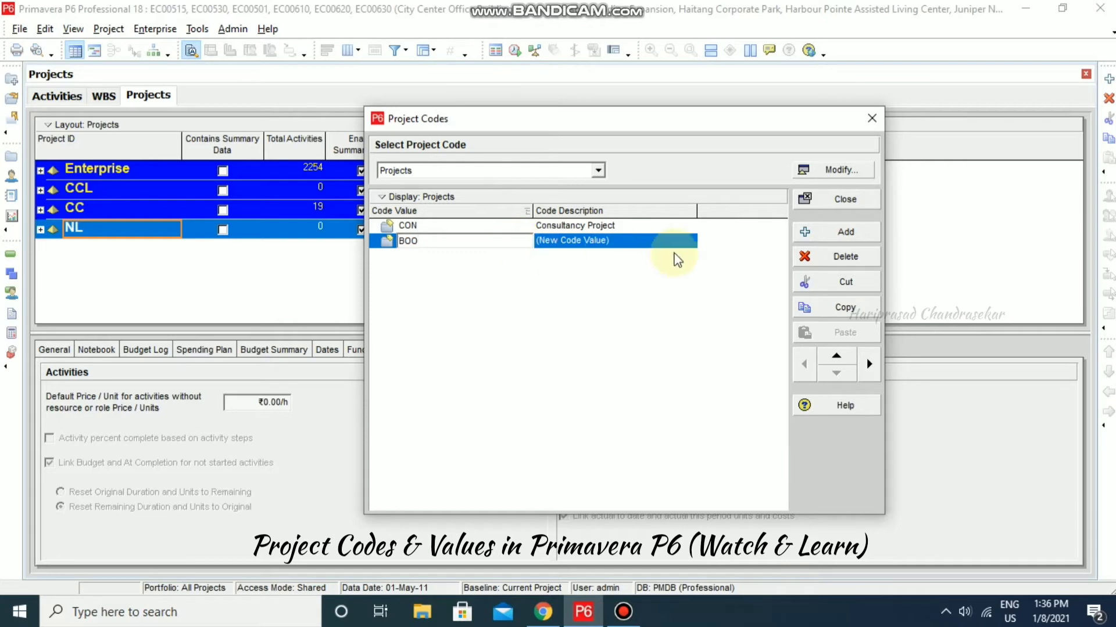
pyautogui.write('Bu')
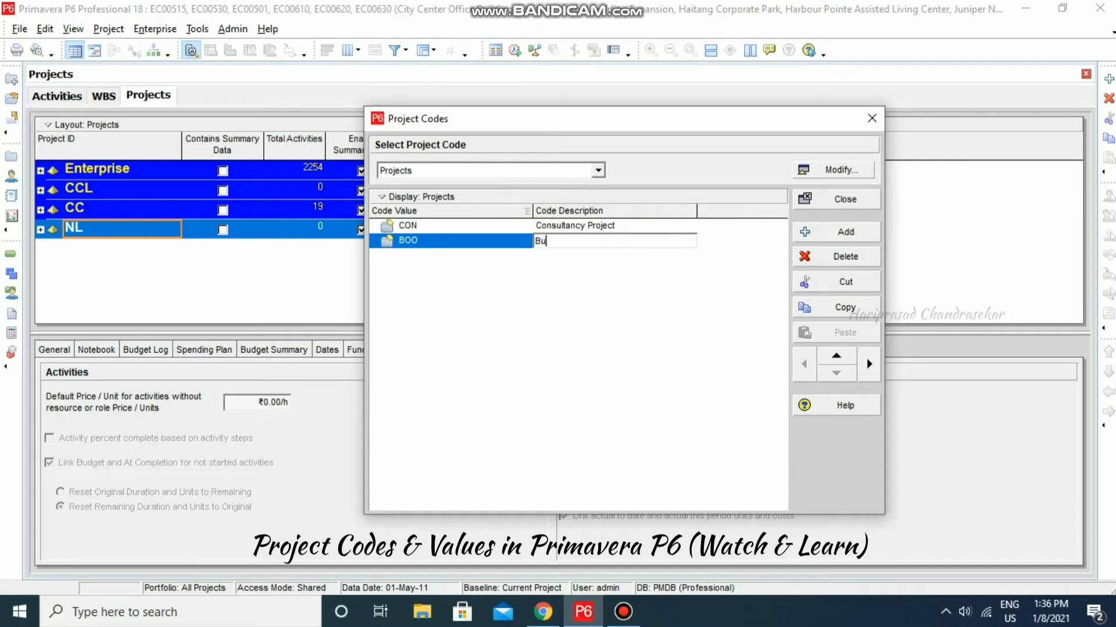
pyautogui.write('ild Own Operate')
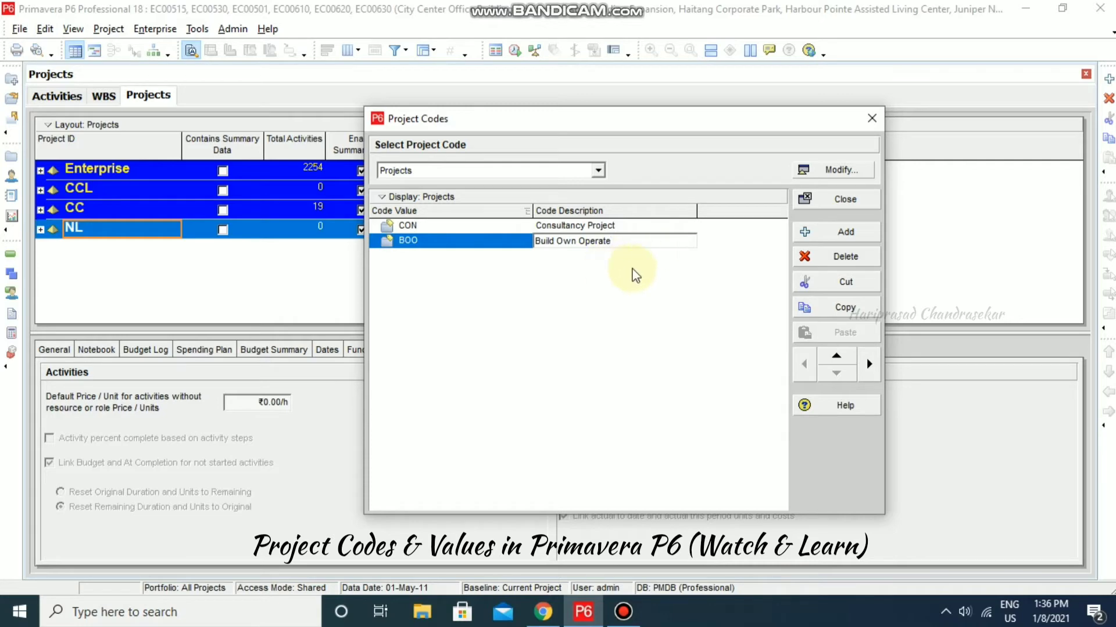
pyautogui.click(835, 231)
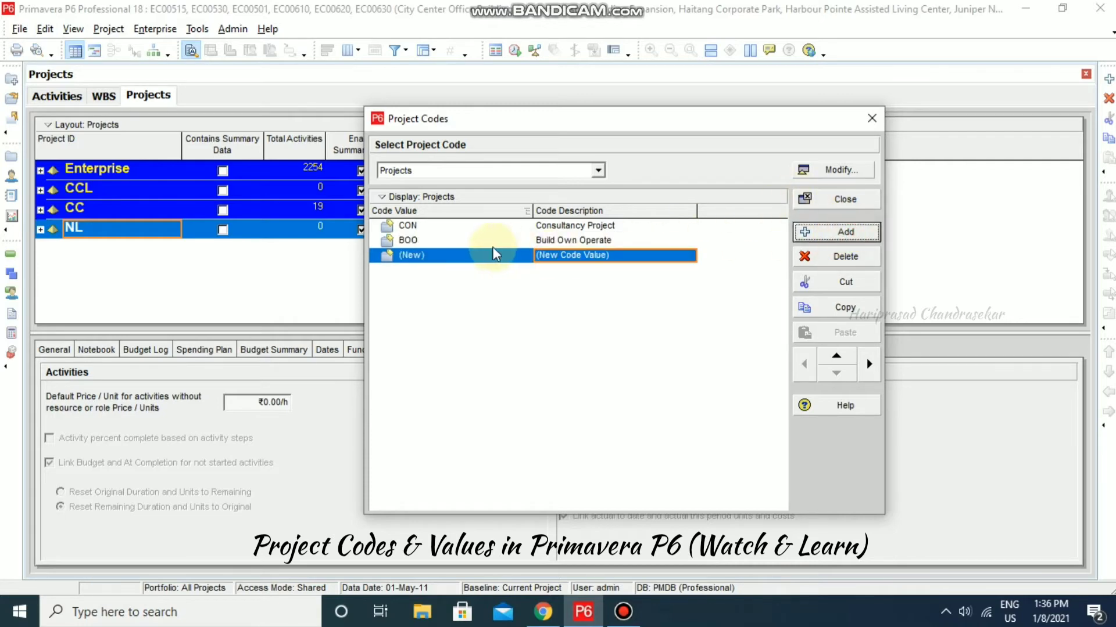
# Step: Fill the new row with code value TKY and description 'Turnkey Project'
pyautogui.click(412, 255)
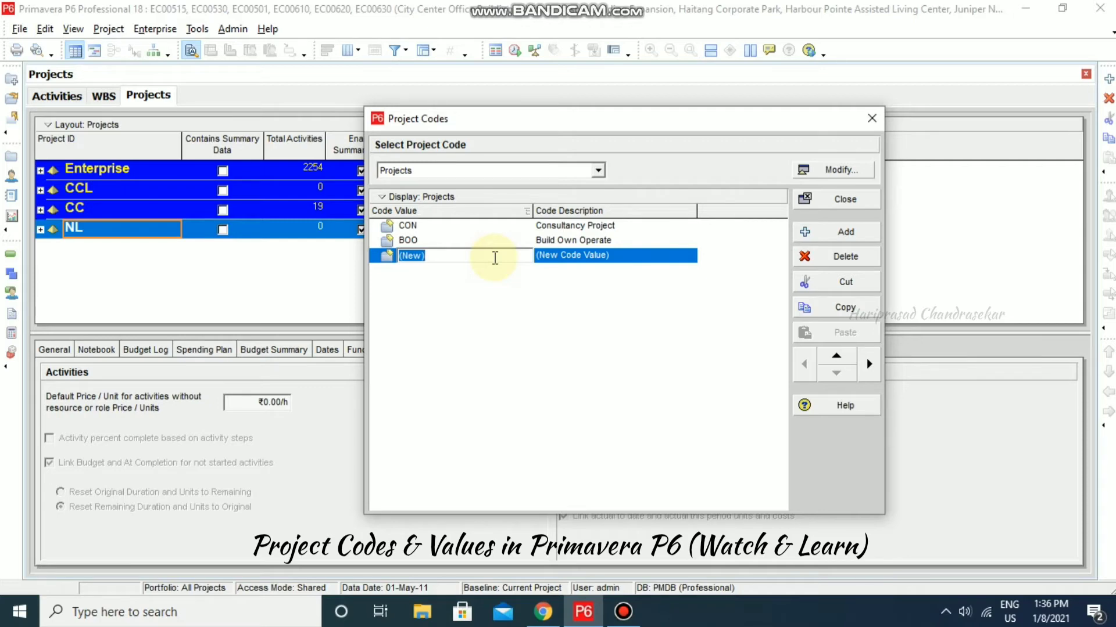
pyautogui.write('TKY')
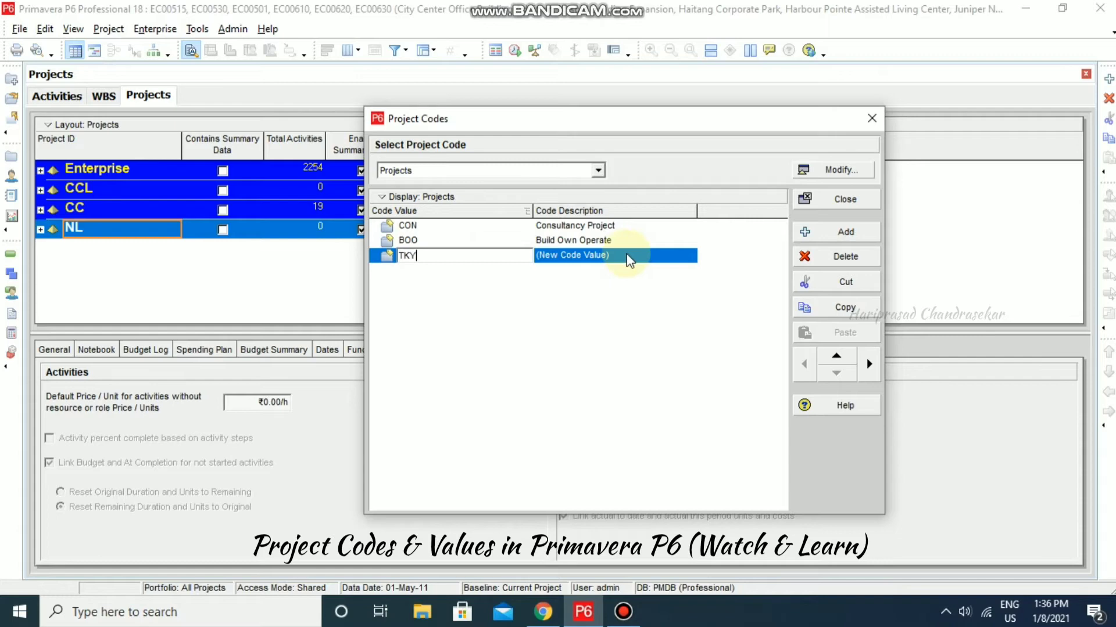
pyautogui.write('Turn Key')
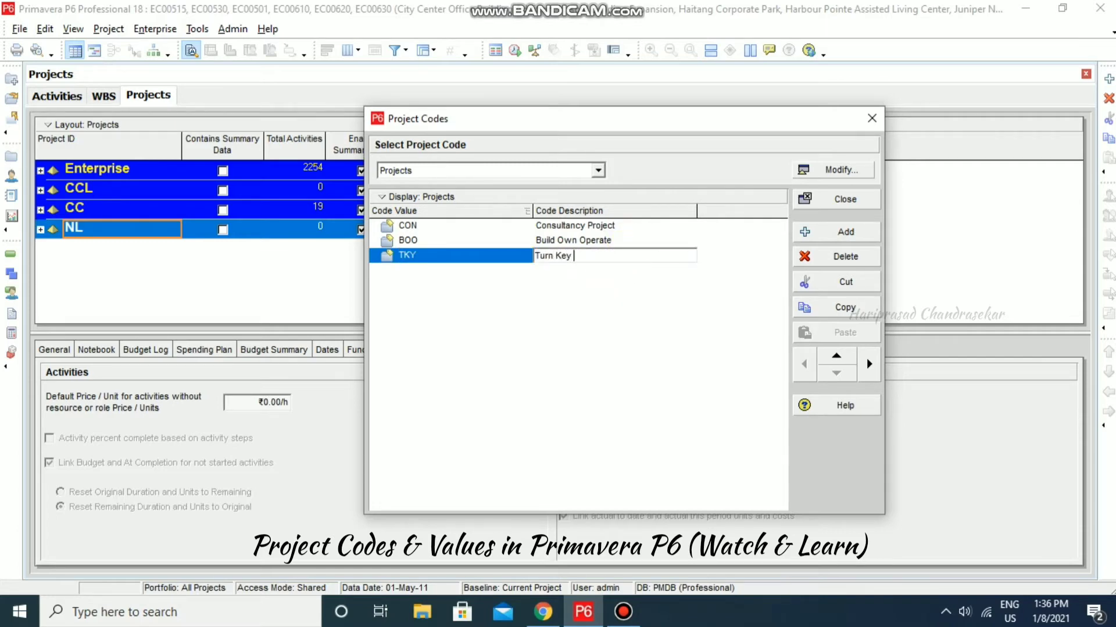
pyautogui.write('pr')
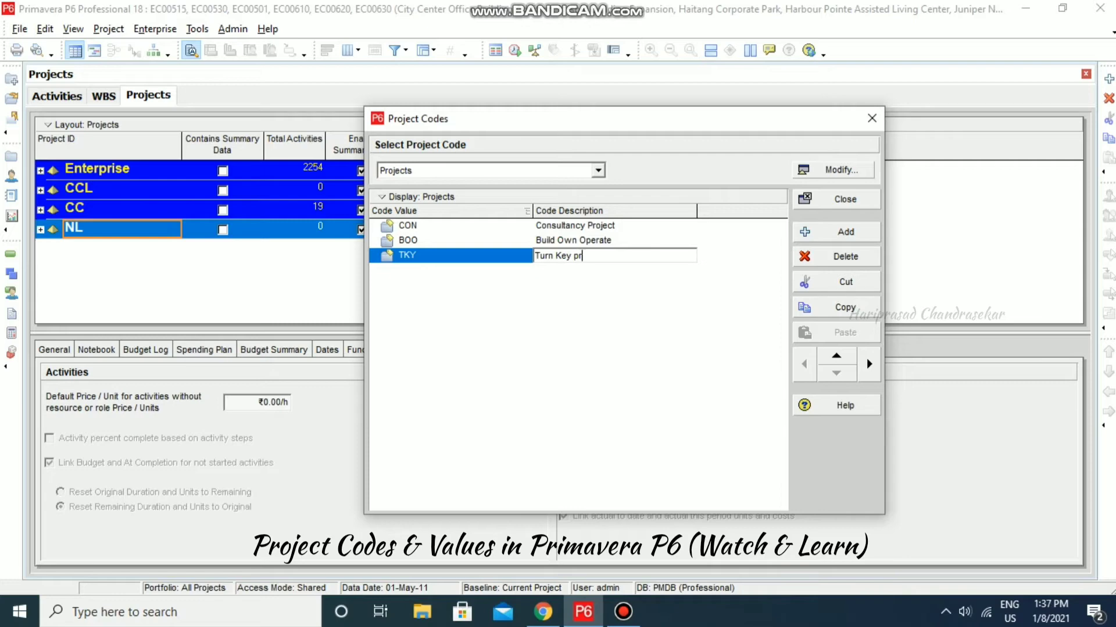
pyautogui.write('oject')
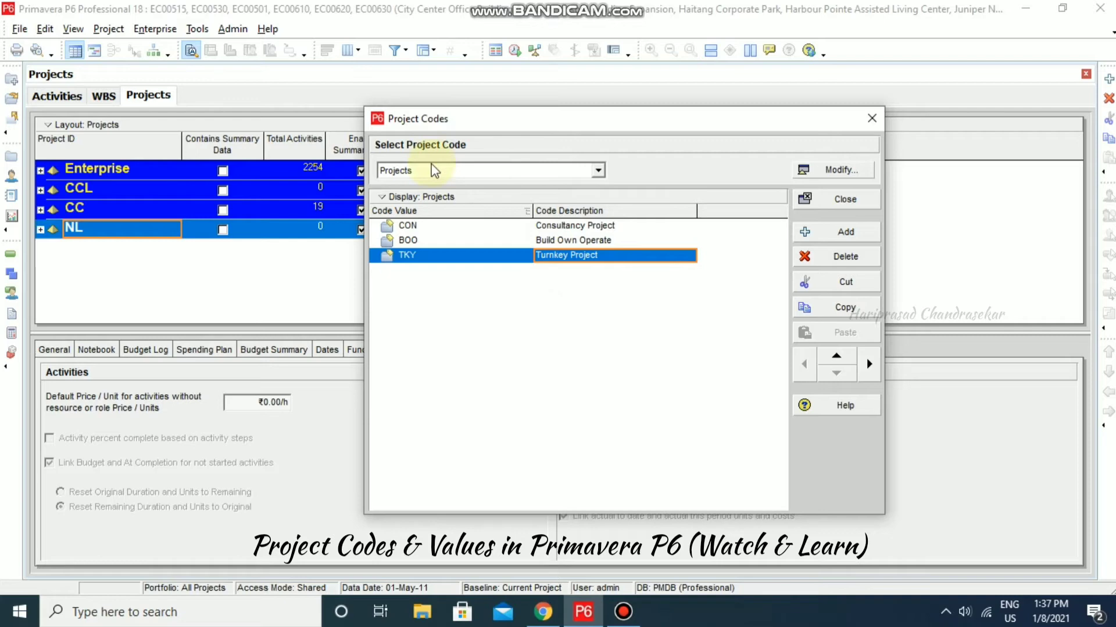
pyautogui.moveTo(452, 208)
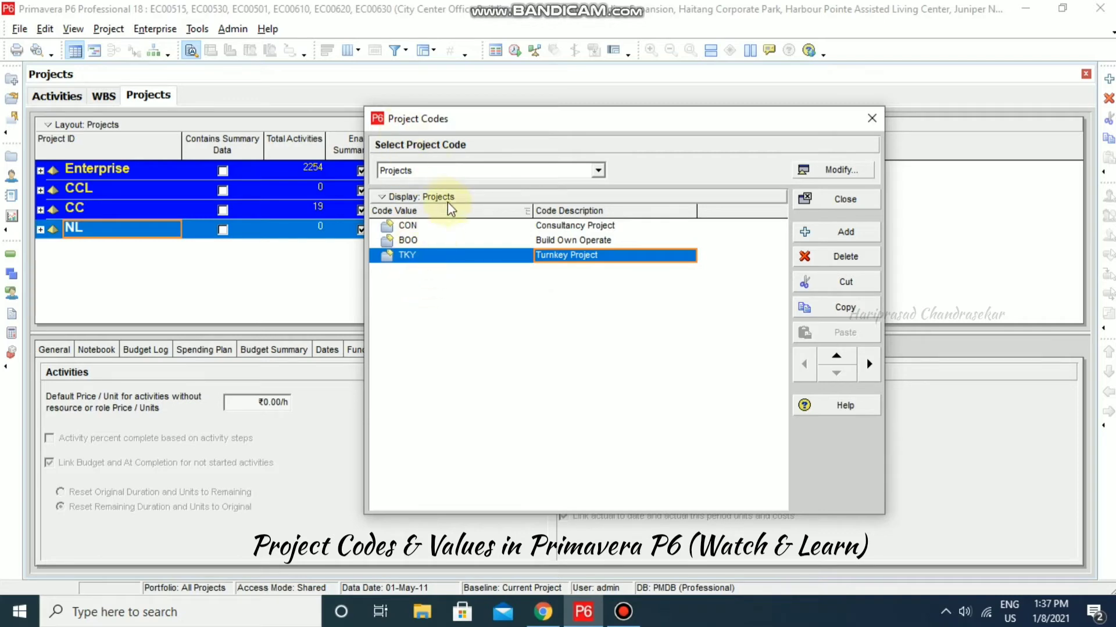
pyautogui.moveTo(720, 200)
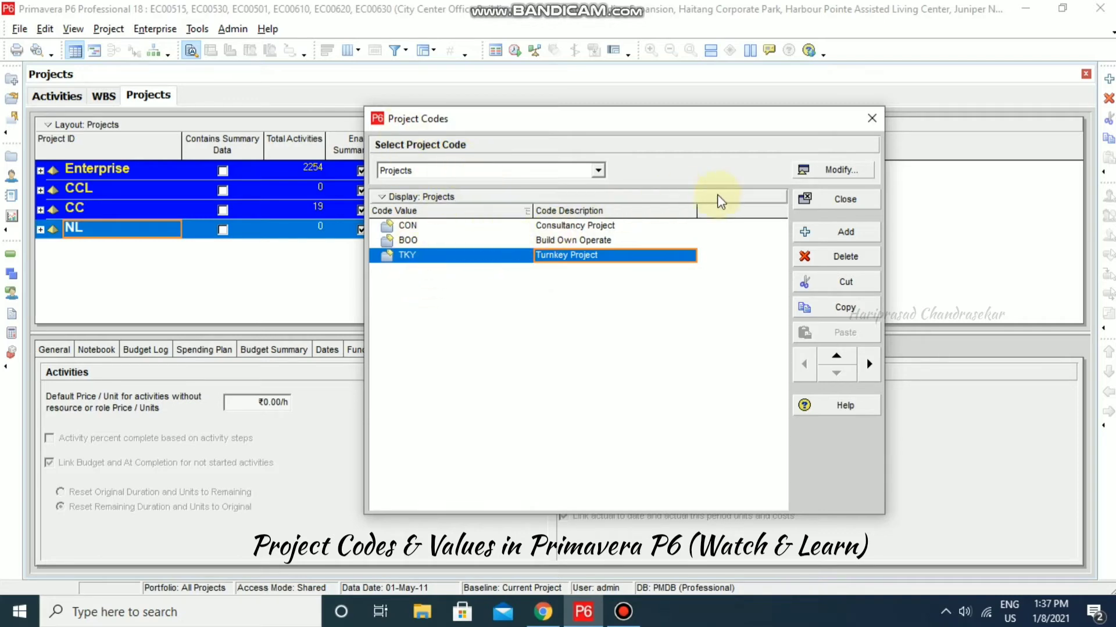
pyautogui.moveTo(782, 297)
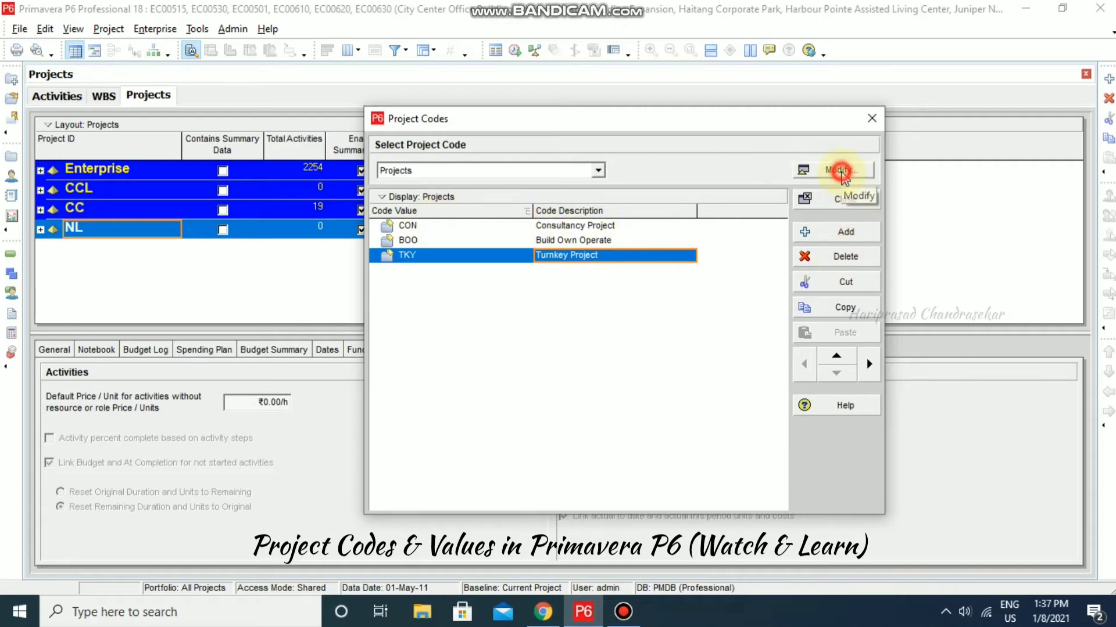
# Step: Change the Projects code's Max Length from 7 to 32 in Project Code Definitions
pyautogui.click(842, 170)
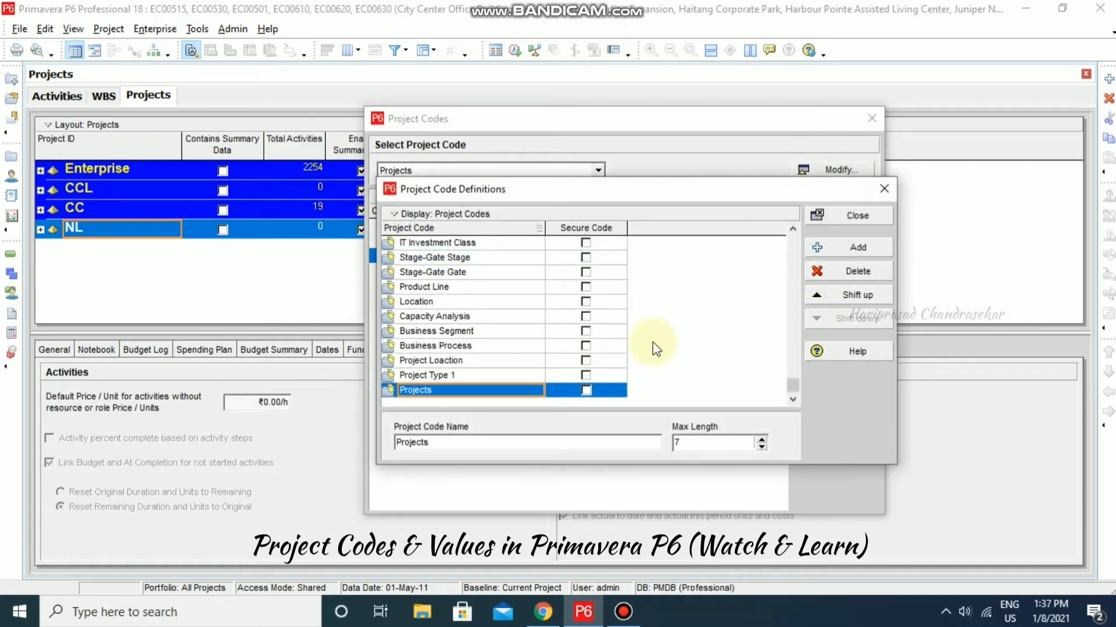
pyautogui.doubleClick(415, 390)
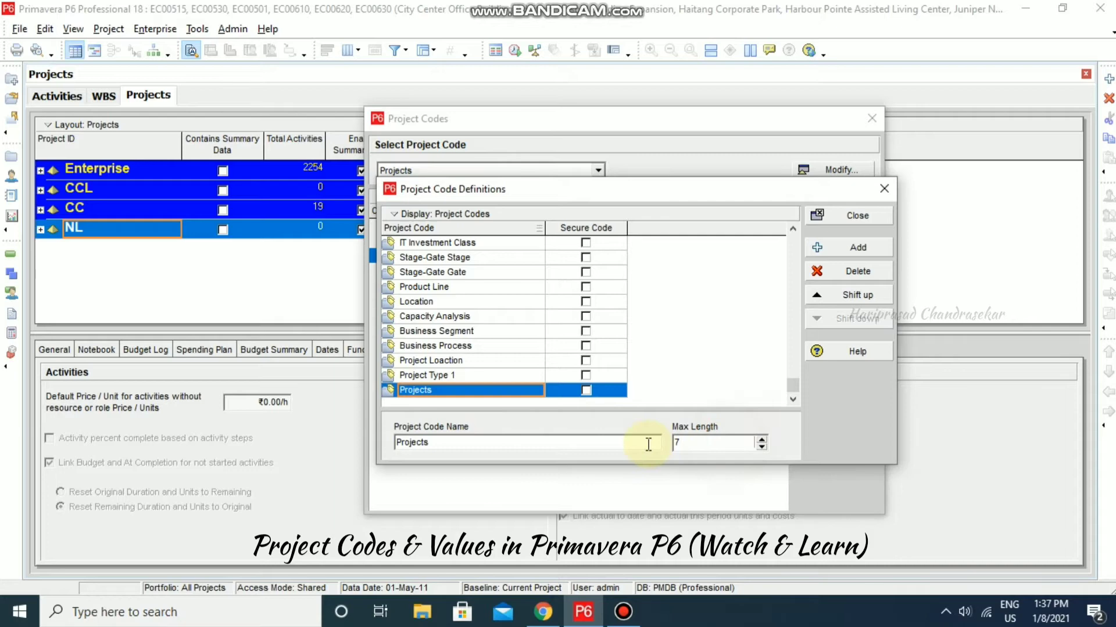
pyautogui.click(715, 443)
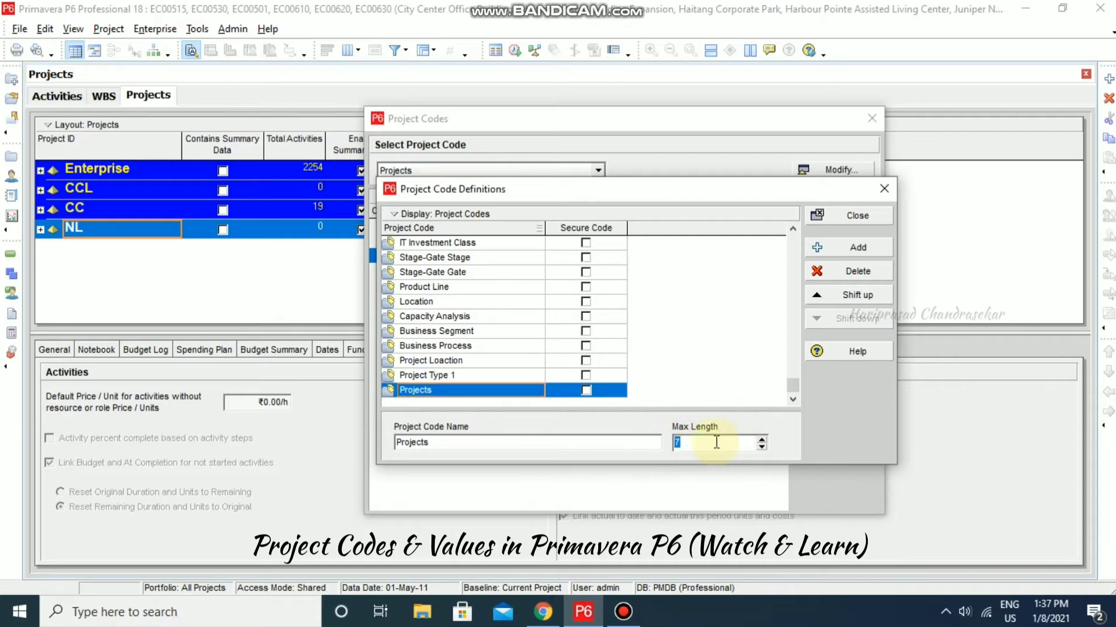
pyautogui.click(761, 438)
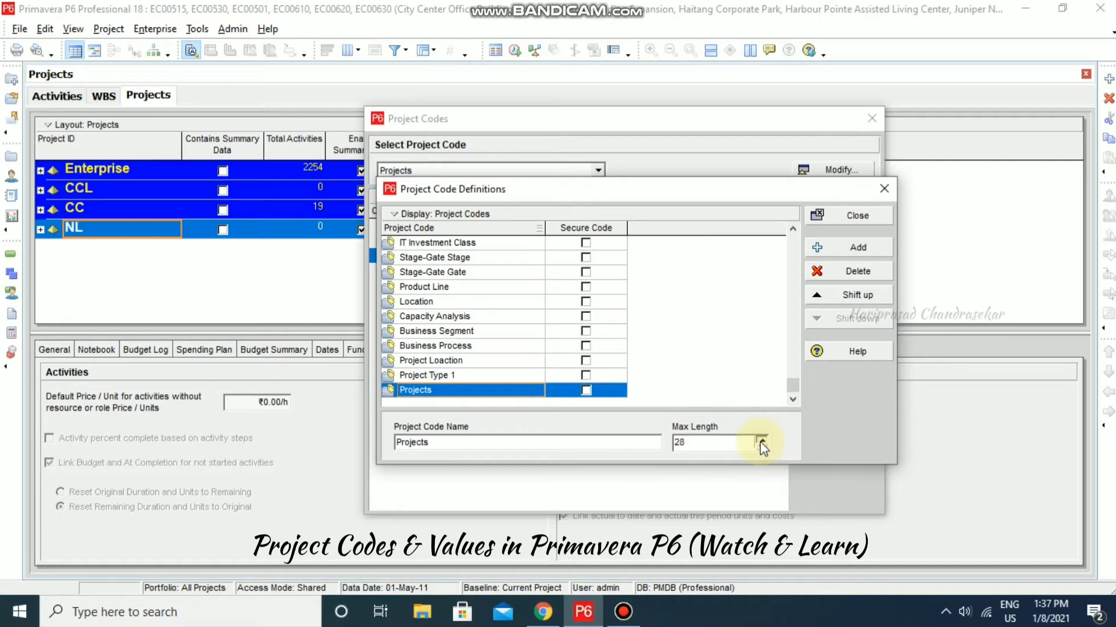
pyautogui.click(763, 437)
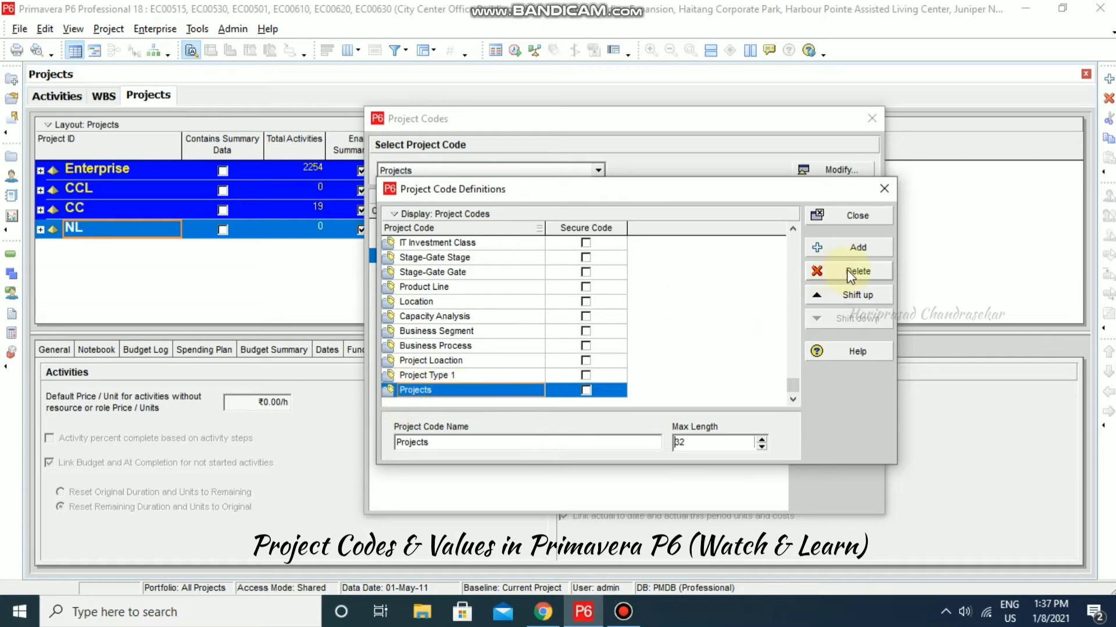
pyautogui.moveTo(853, 228)
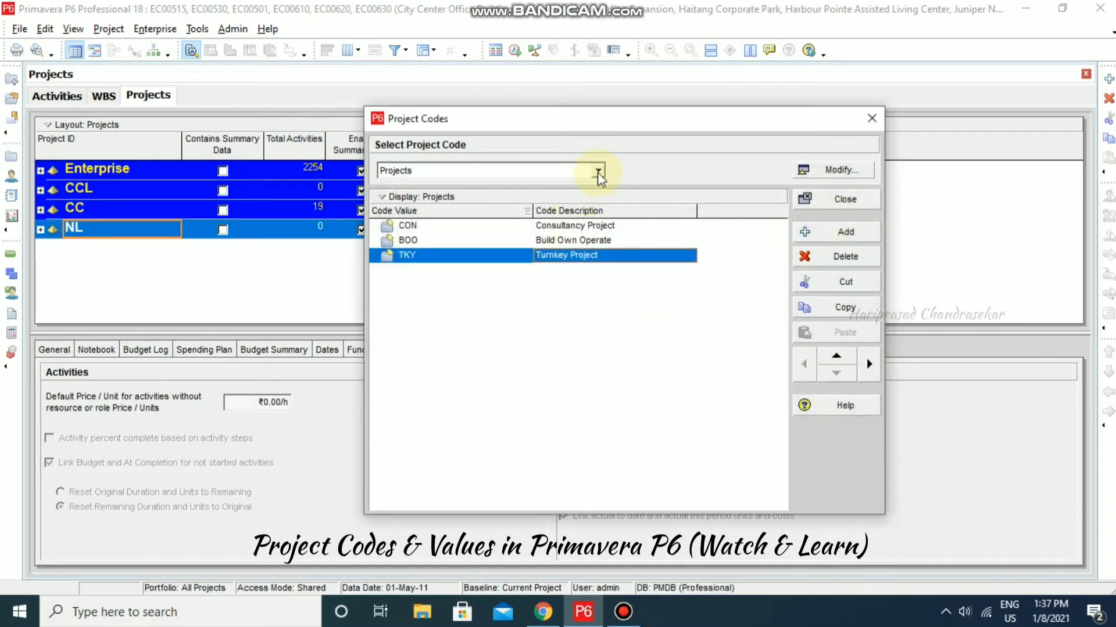
# Step: Switch the code dropdown to Project Type 1, listing TKY, EPC, CON, BOO, BOOT
pyautogui.click(598, 171)
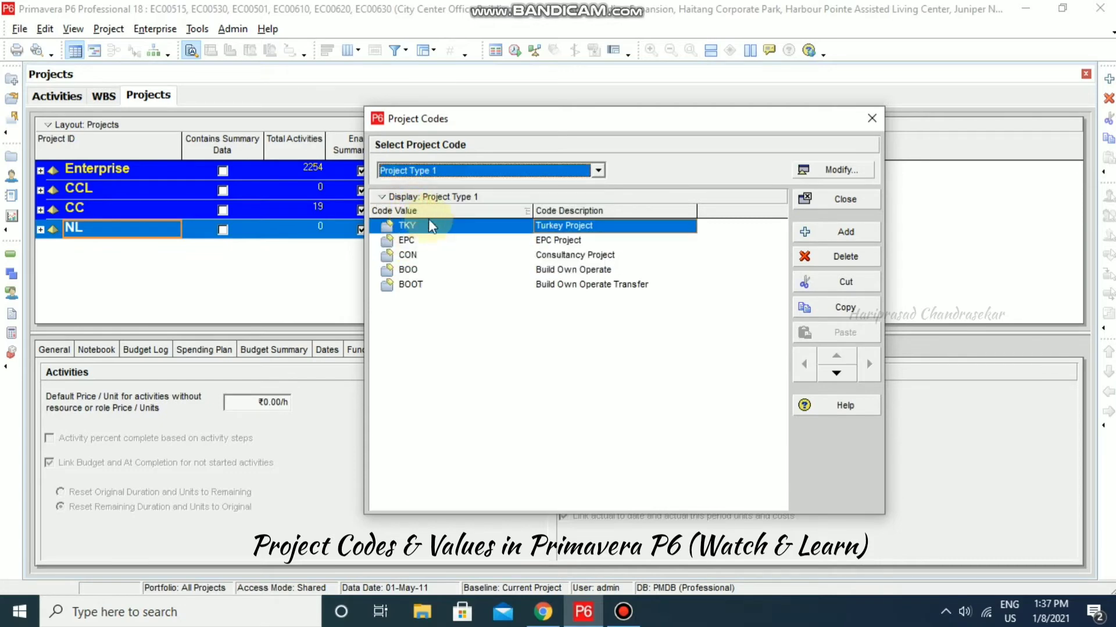
pyautogui.moveTo(462, 228)
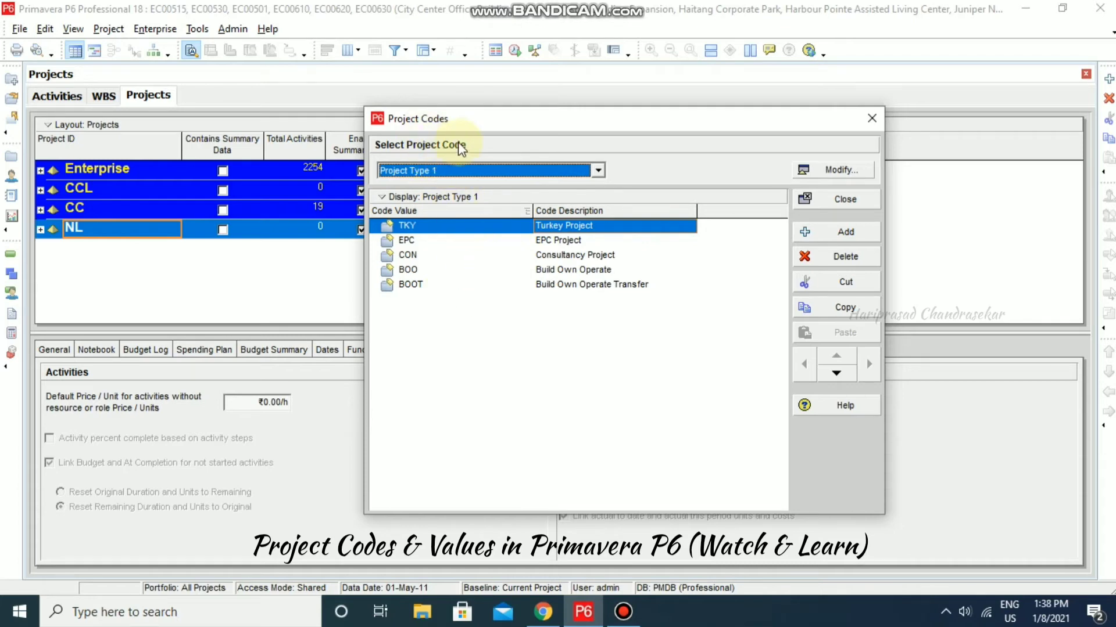
pyautogui.moveTo(534, 253)
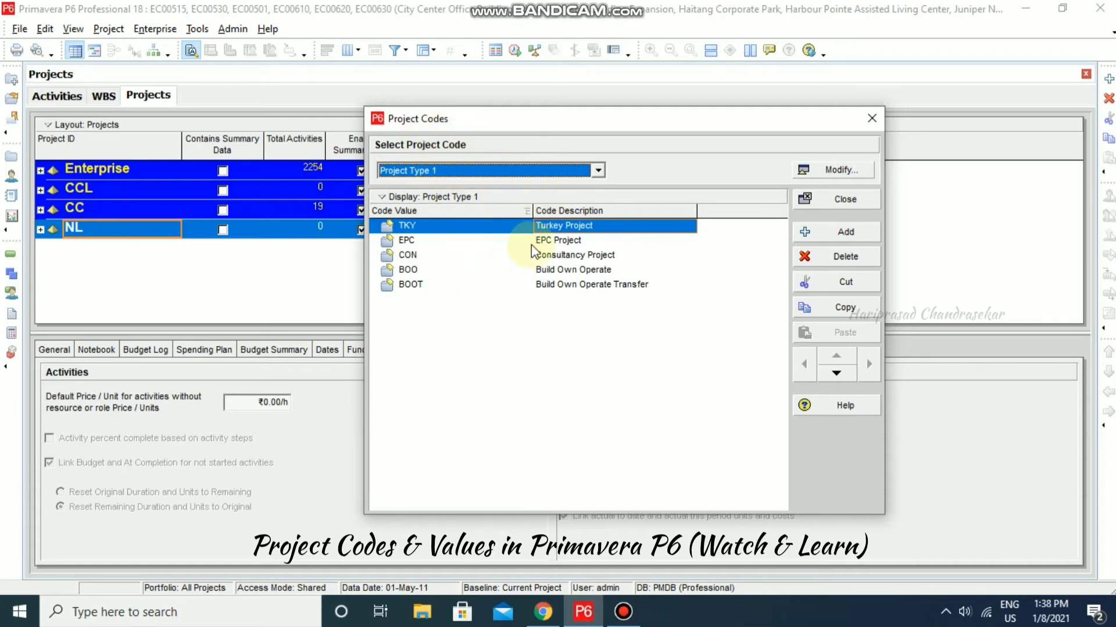
pyautogui.moveTo(441, 252)
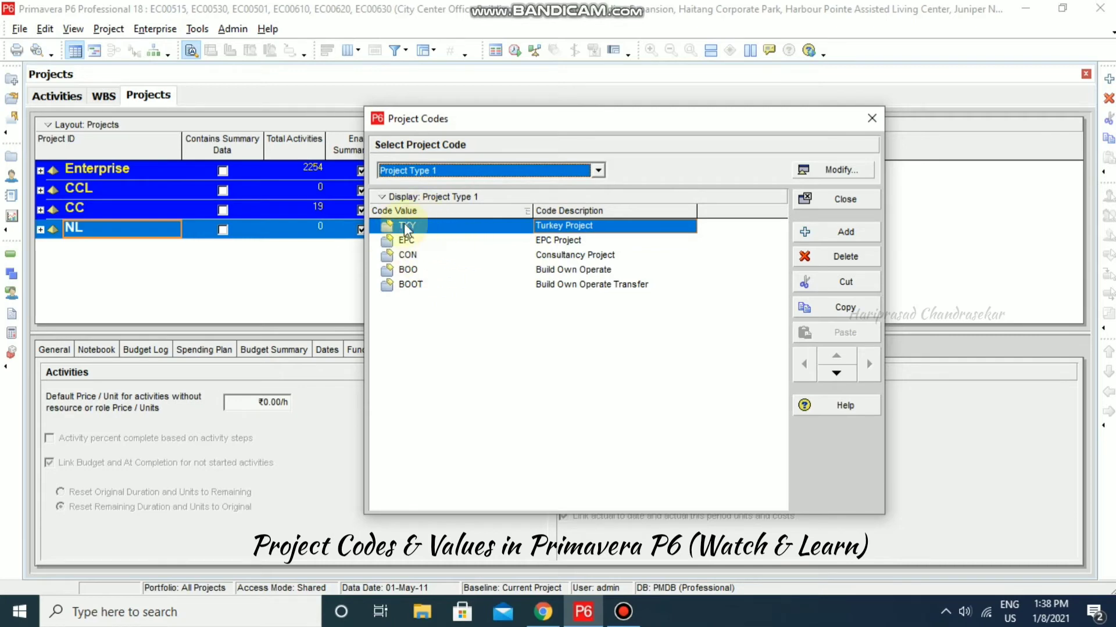
pyautogui.moveTo(601, 292)
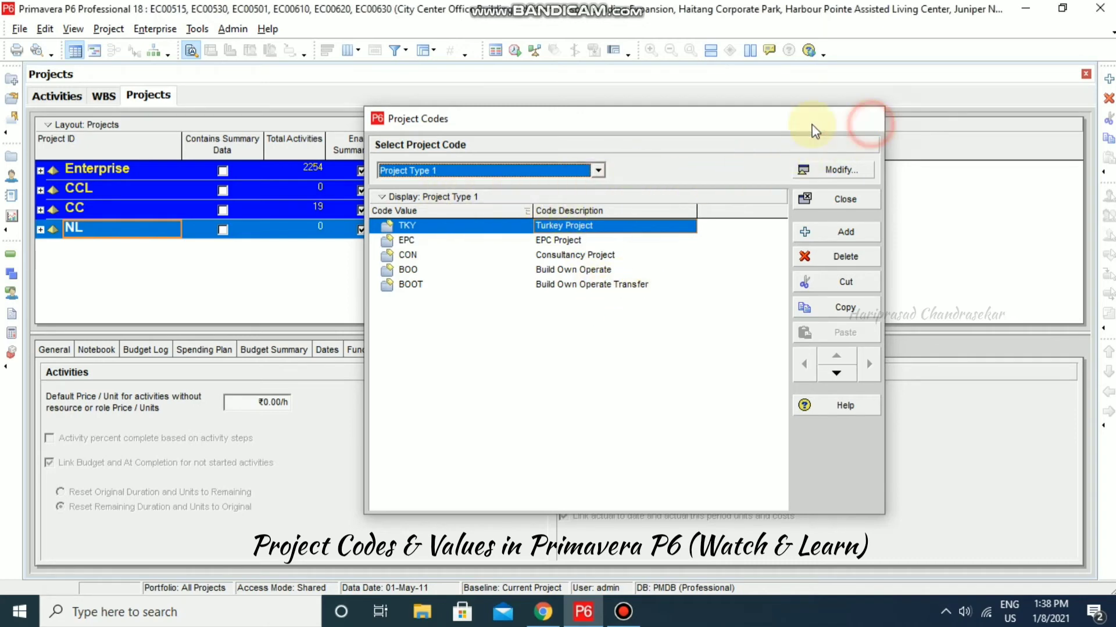
# Step: Open Enterprise > Activity Codes and dismiss the 'No EPS activity codes' message
pyautogui.click(154, 29)
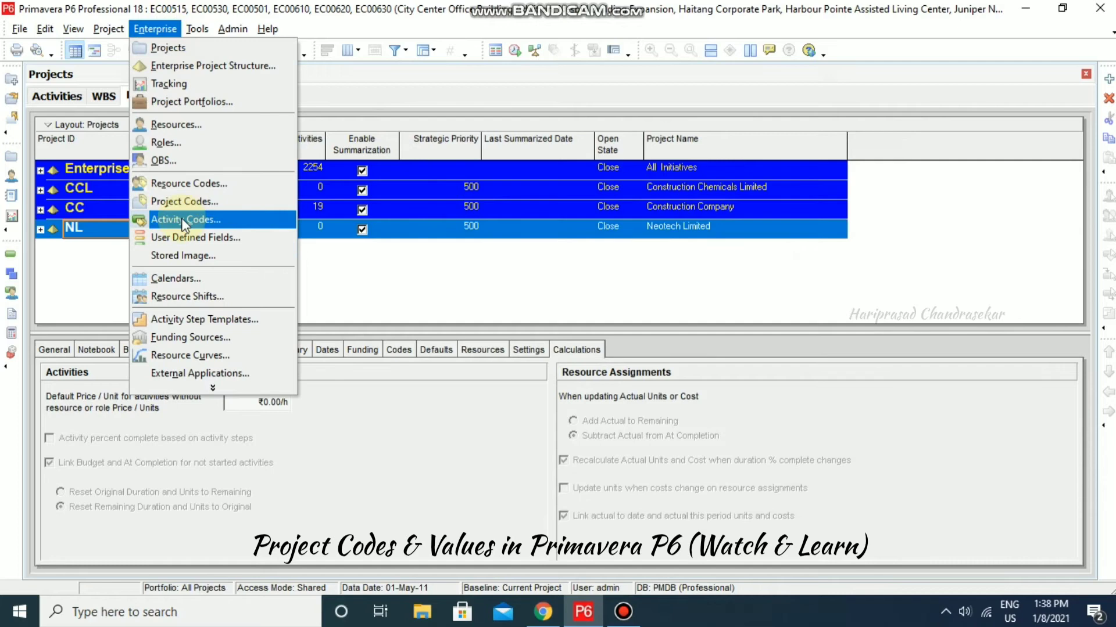
pyautogui.click(186, 219)
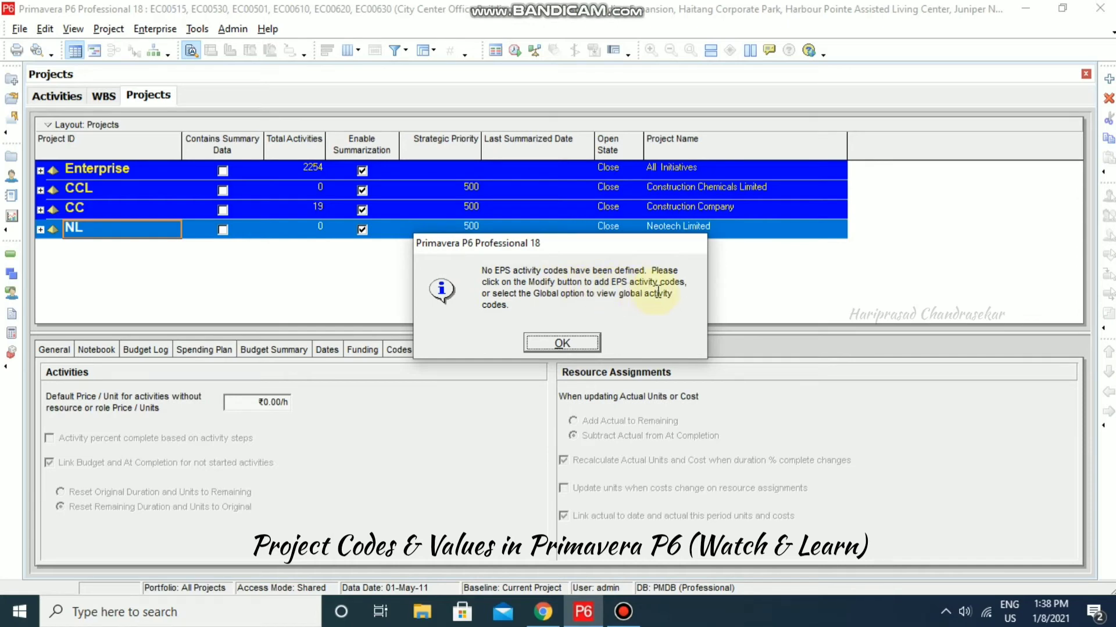
pyautogui.moveTo(587, 313)
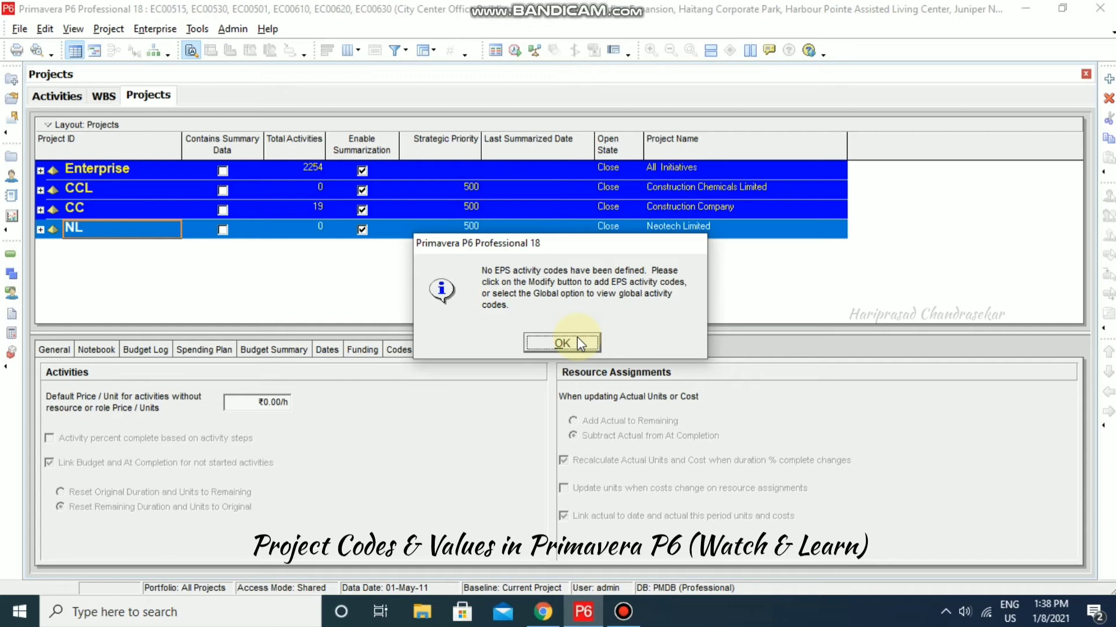
pyautogui.click(561, 343)
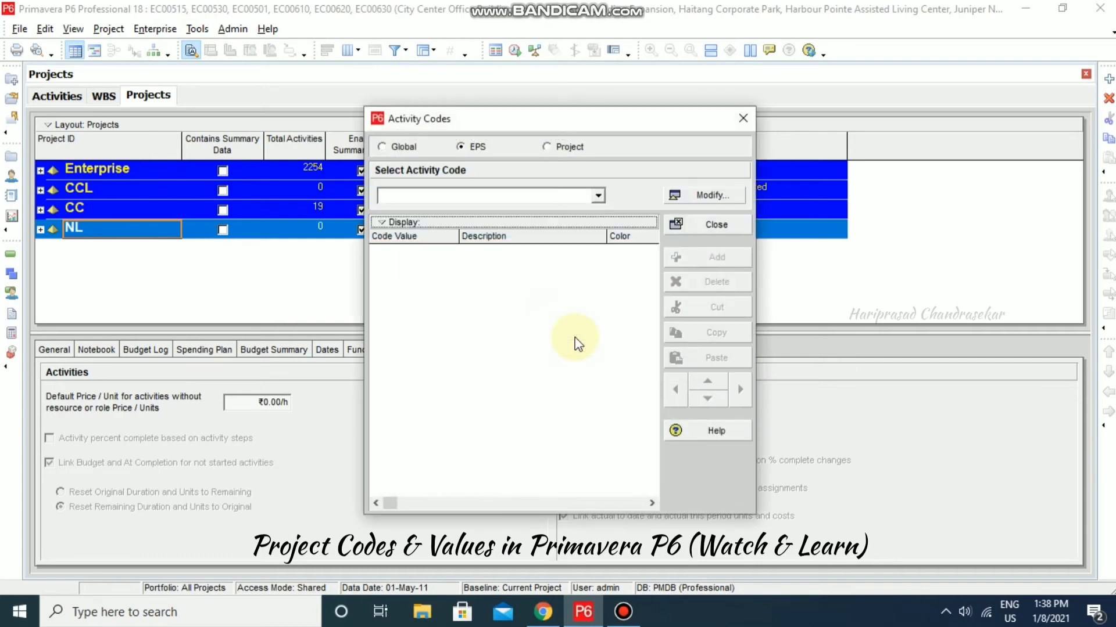
pyautogui.moveTo(507, 253)
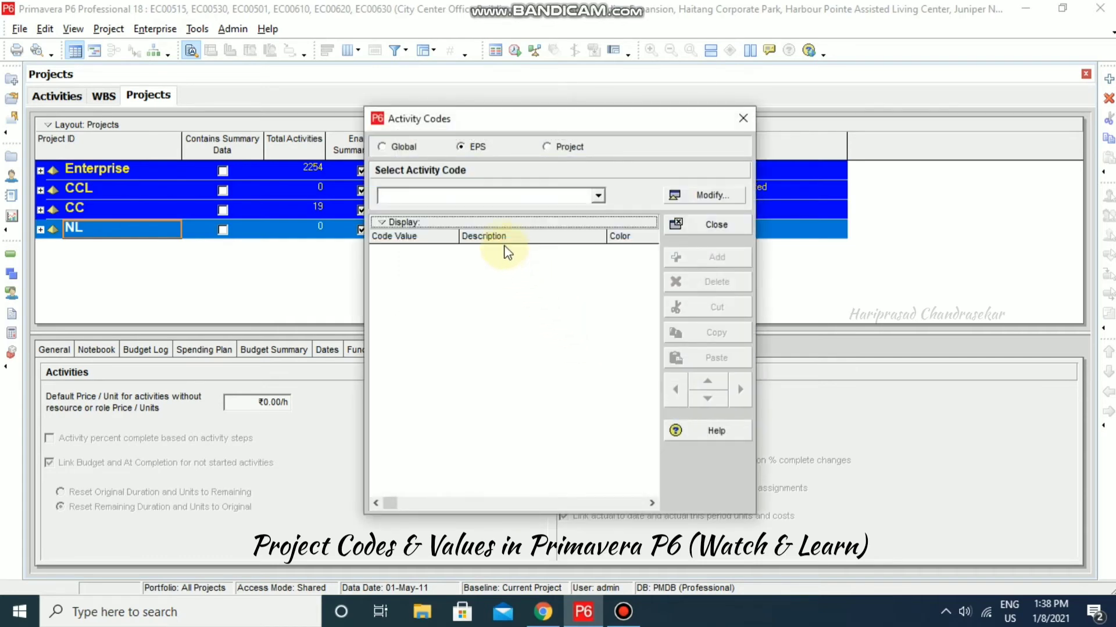
pyautogui.moveTo(402, 193)
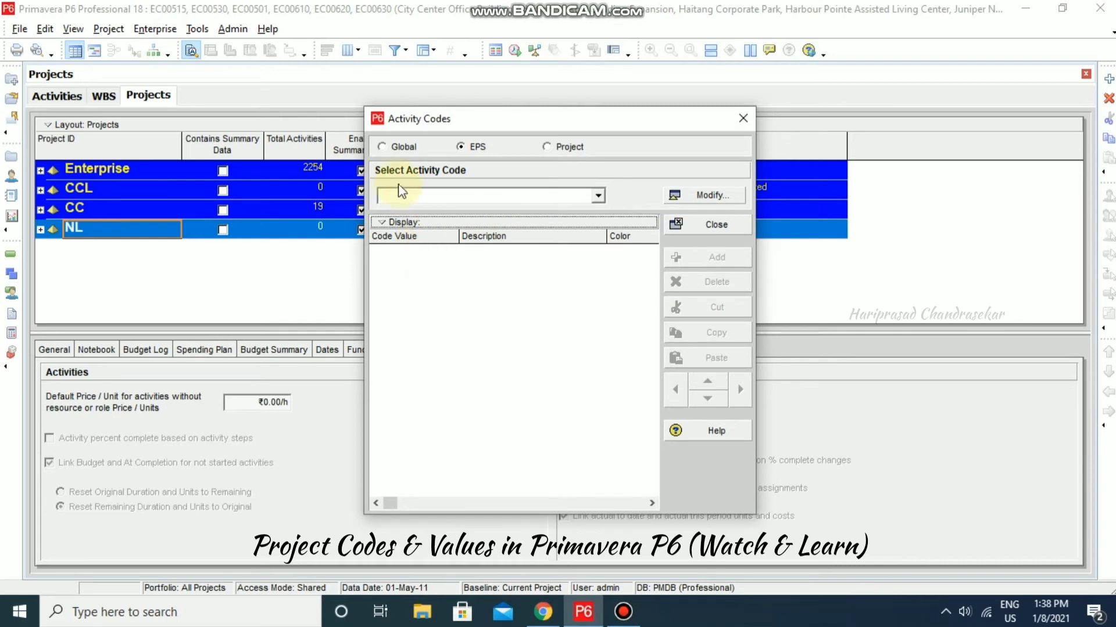
# Step: Cycle Global, EPS and Project scopes, pick EC00610 - Contracts, and open its definitions
pyautogui.click(382, 147)
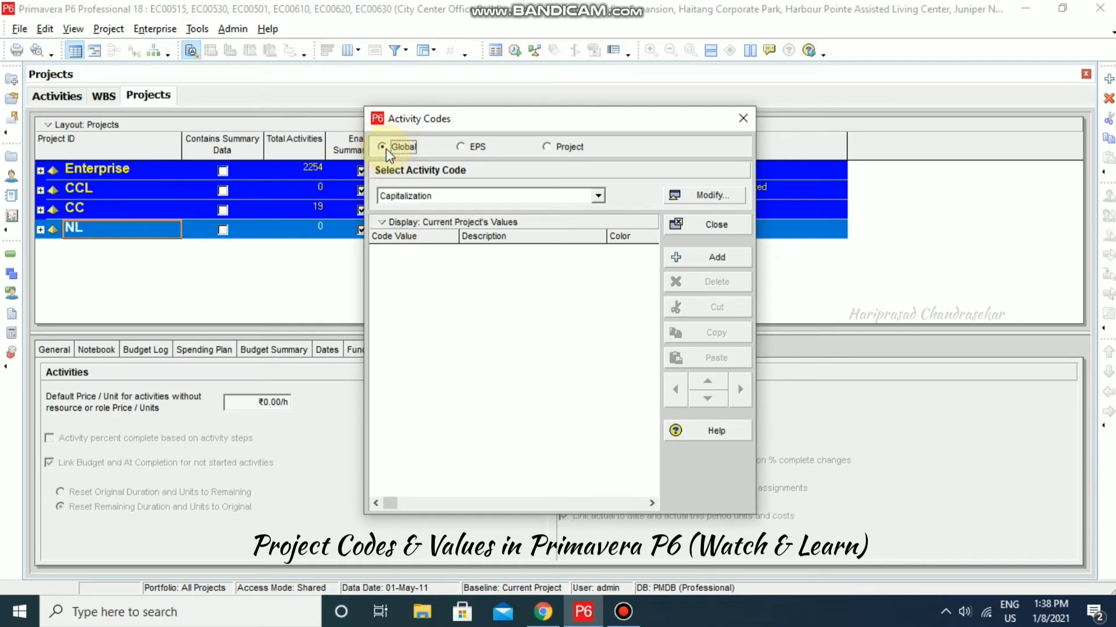
pyautogui.click(462, 146)
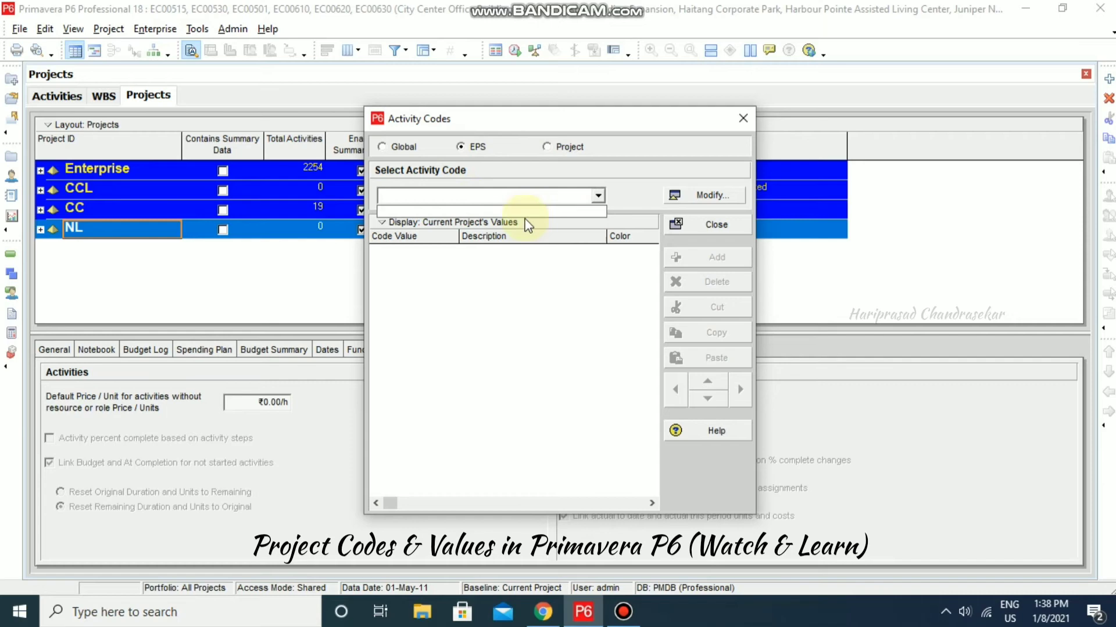
pyautogui.click(546, 146)
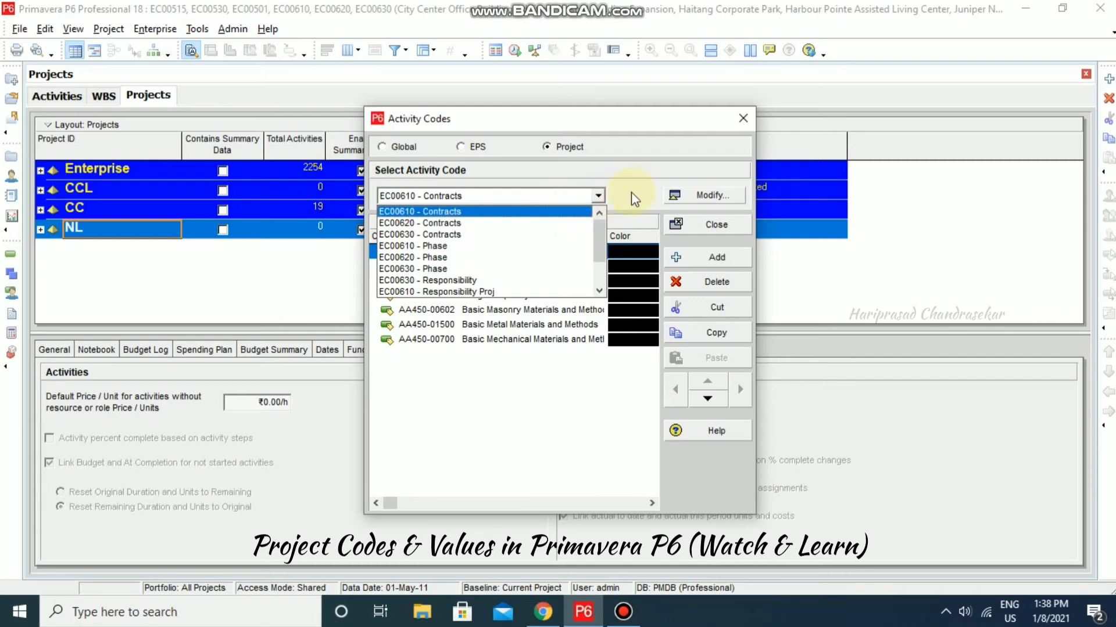
pyautogui.click(419, 211)
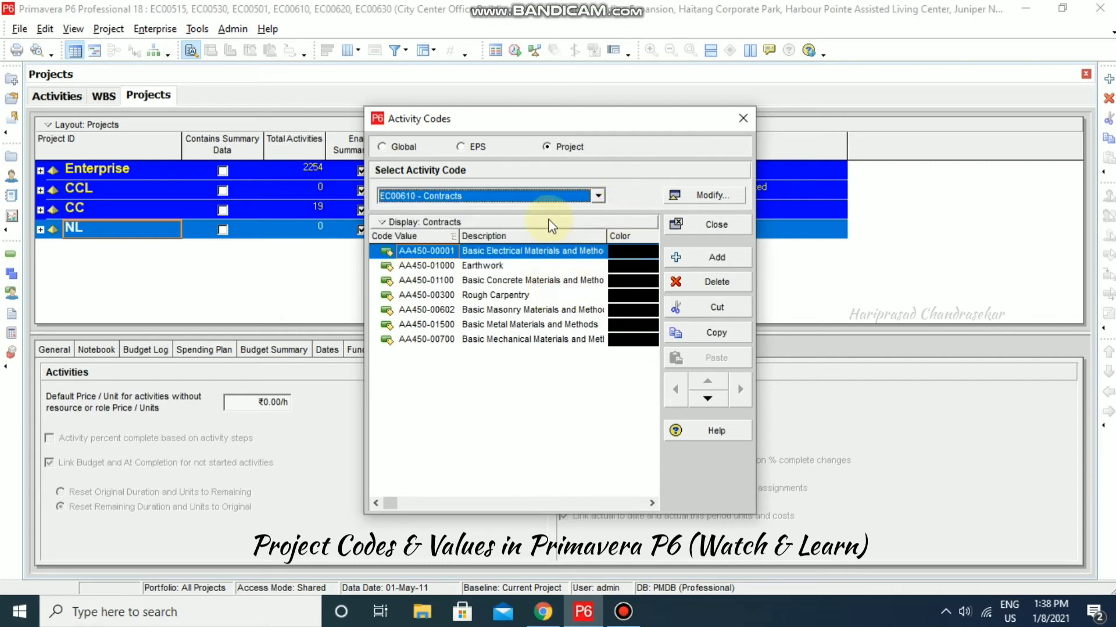
pyautogui.click(714, 195)
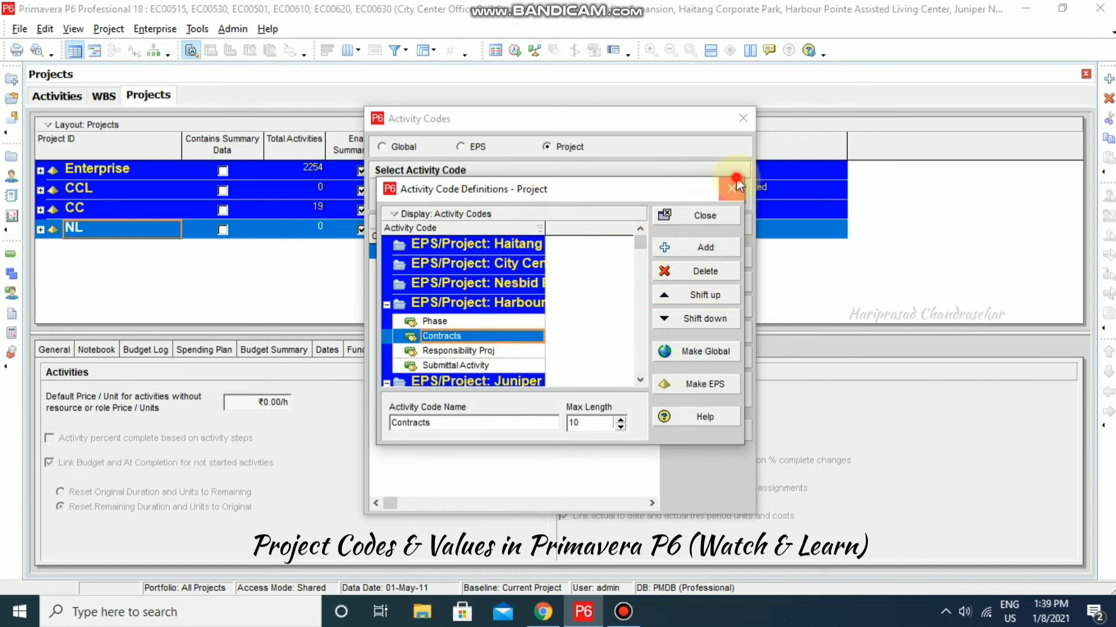
# Step: Select the global Capitalization code, then add and delete a value, leaving Expense and Capital
pyautogui.click(736, 179)
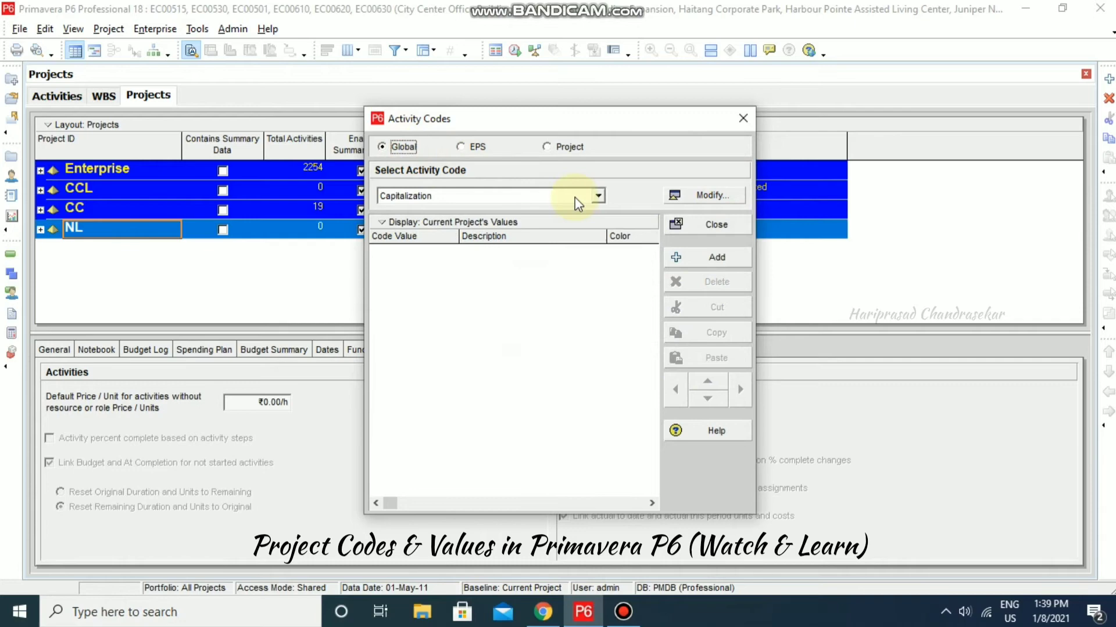
pyautogui.click(596, 196)
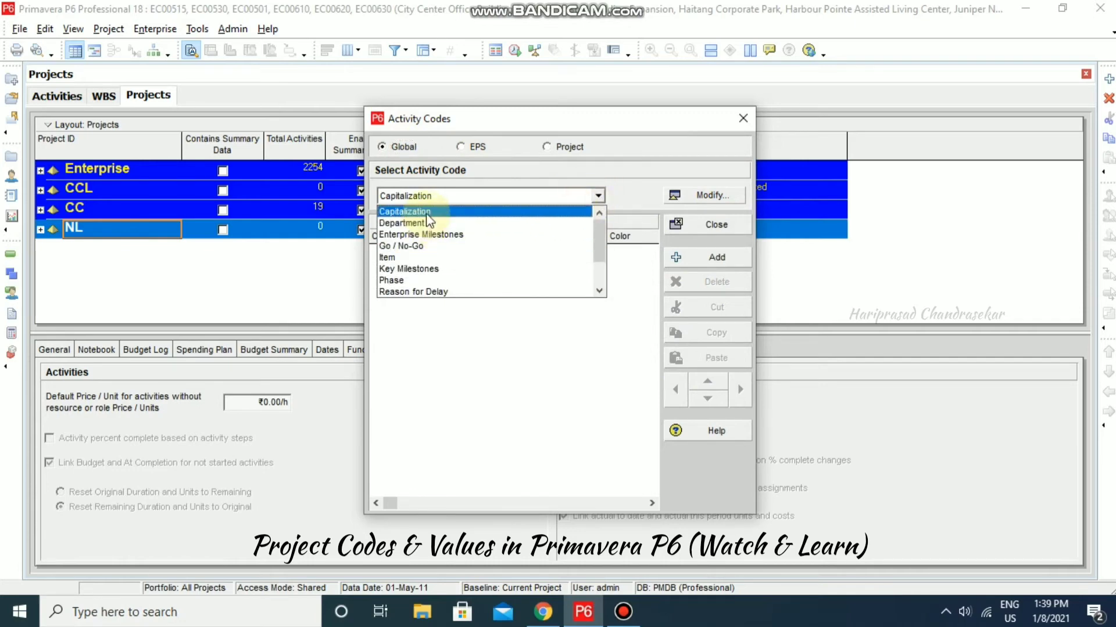
pyautogui.click(712, 195)
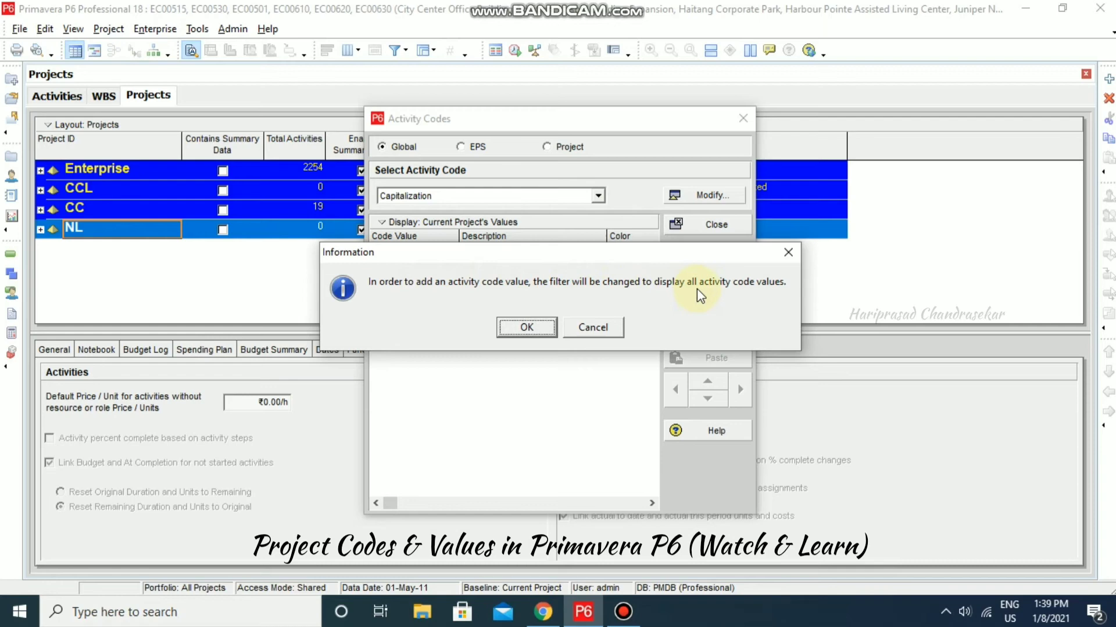
pyautogui.click(526, 328)
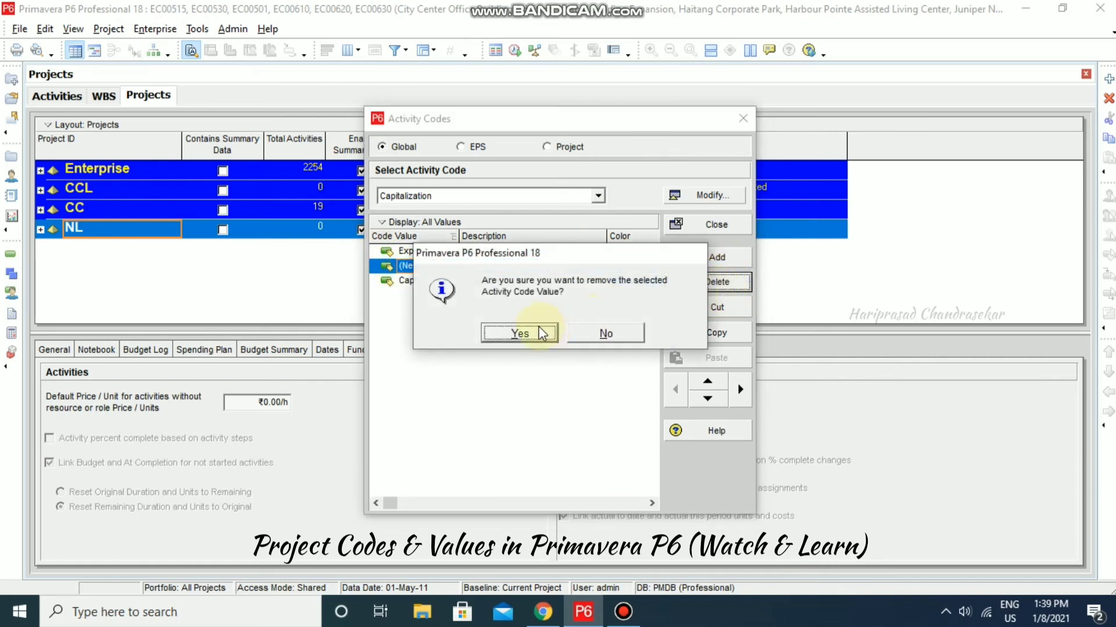
pyautogui.moveTo(592, 307)
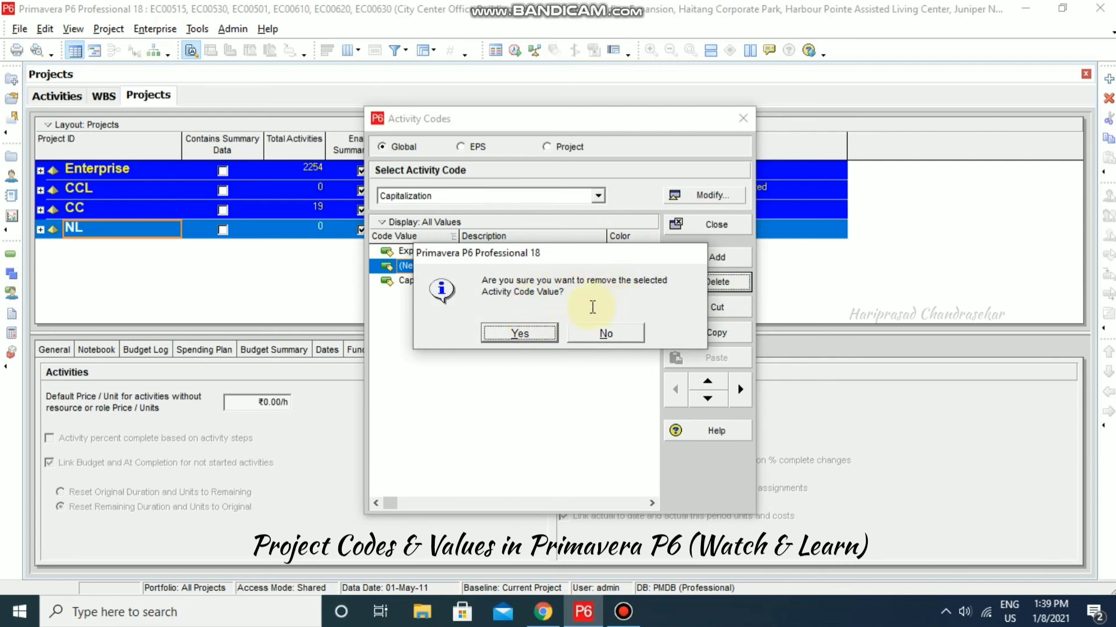
pyautogui.click(519, 333)
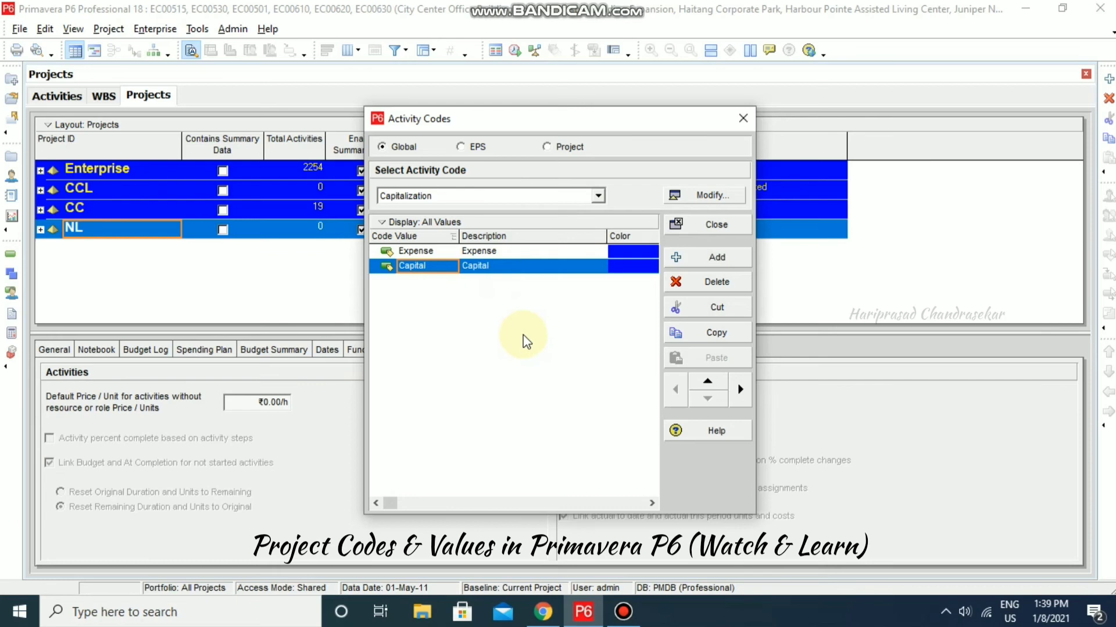
pyautogui.moveTo(523, 339)
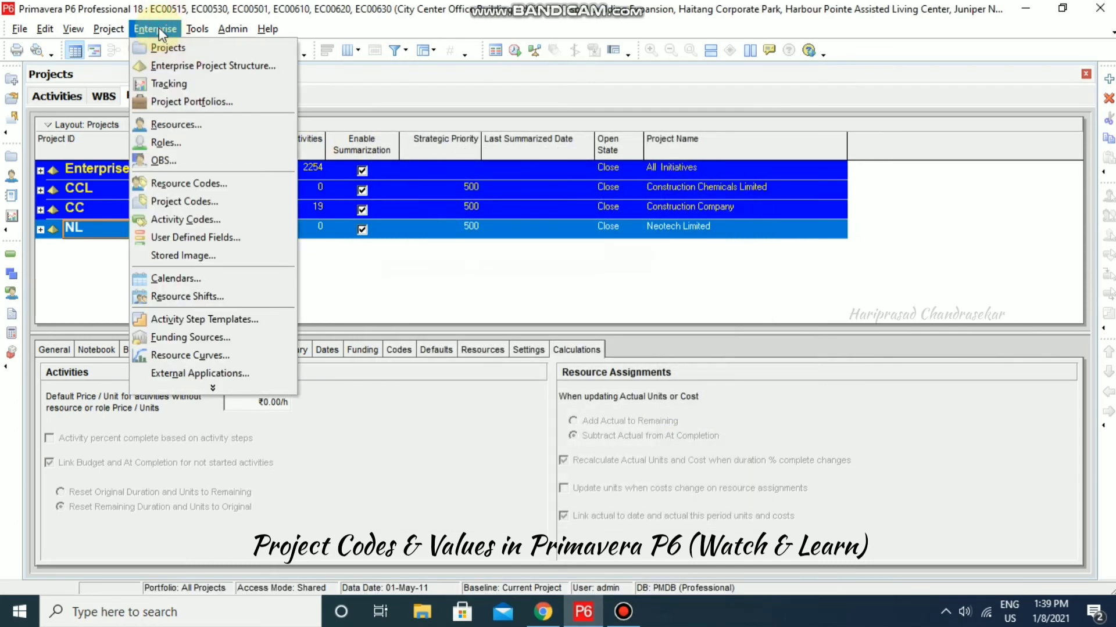
pyautogui.moveTo(185, 183)
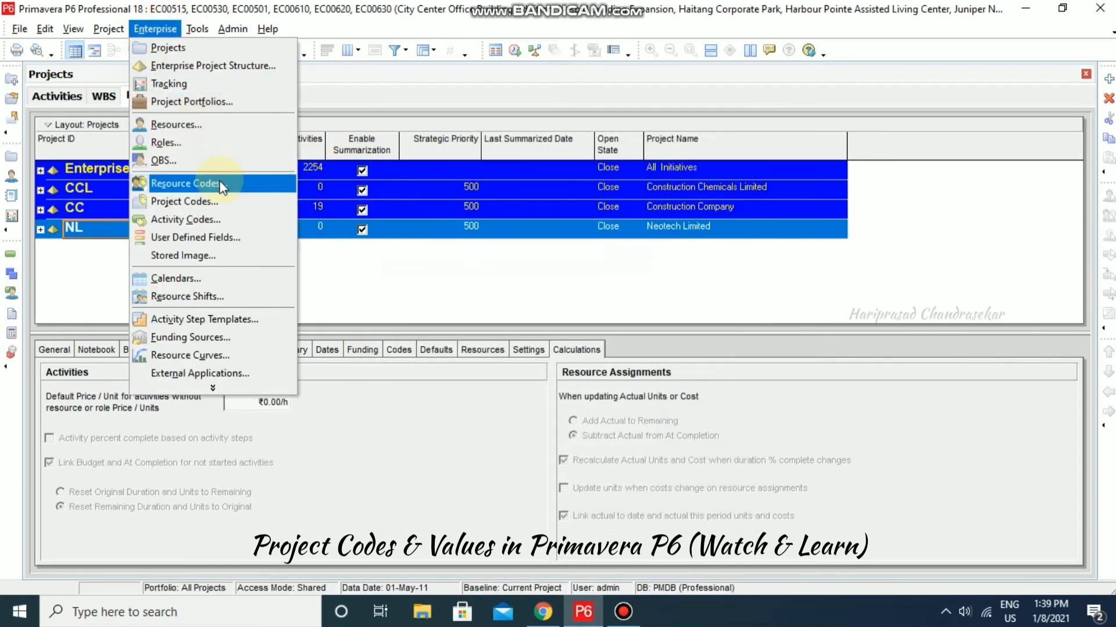
# Step: Switch to Resource Codes, listing Classification values MGT, FTTrade, FTIC and CONTR
pyautogui.click(184, 183)
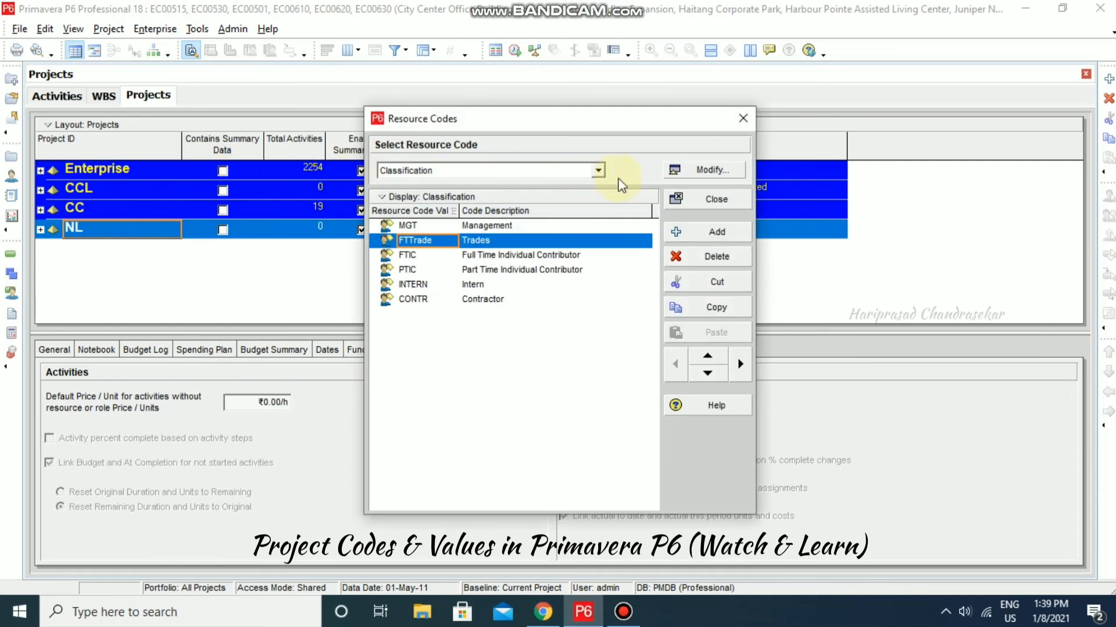
pyautogui.click(702, 170)
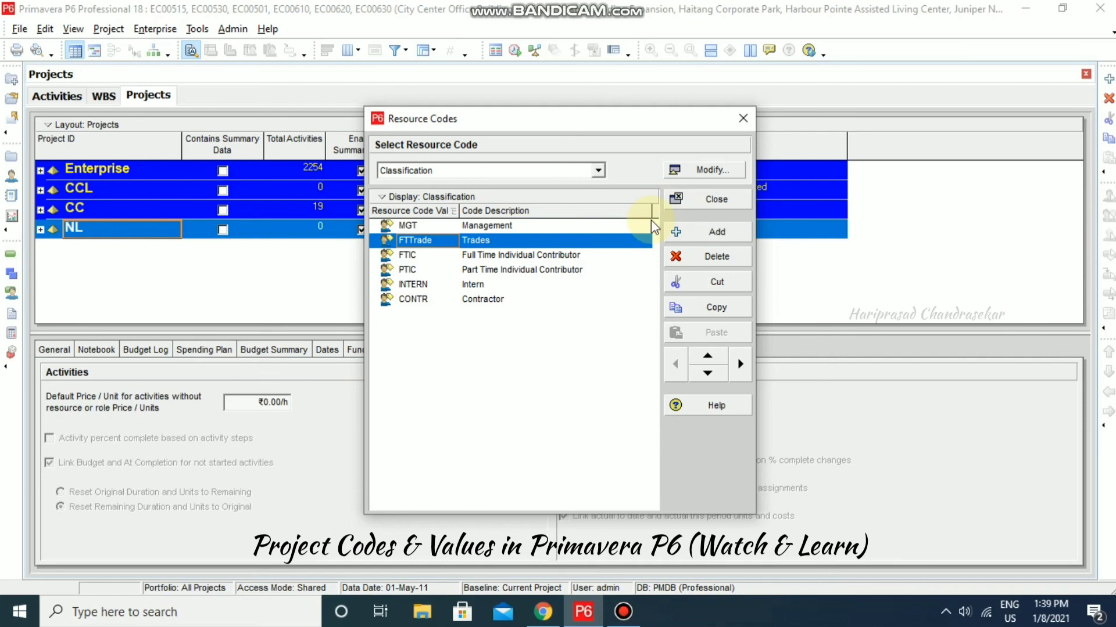
pyautogui.moveTo(587, 286)
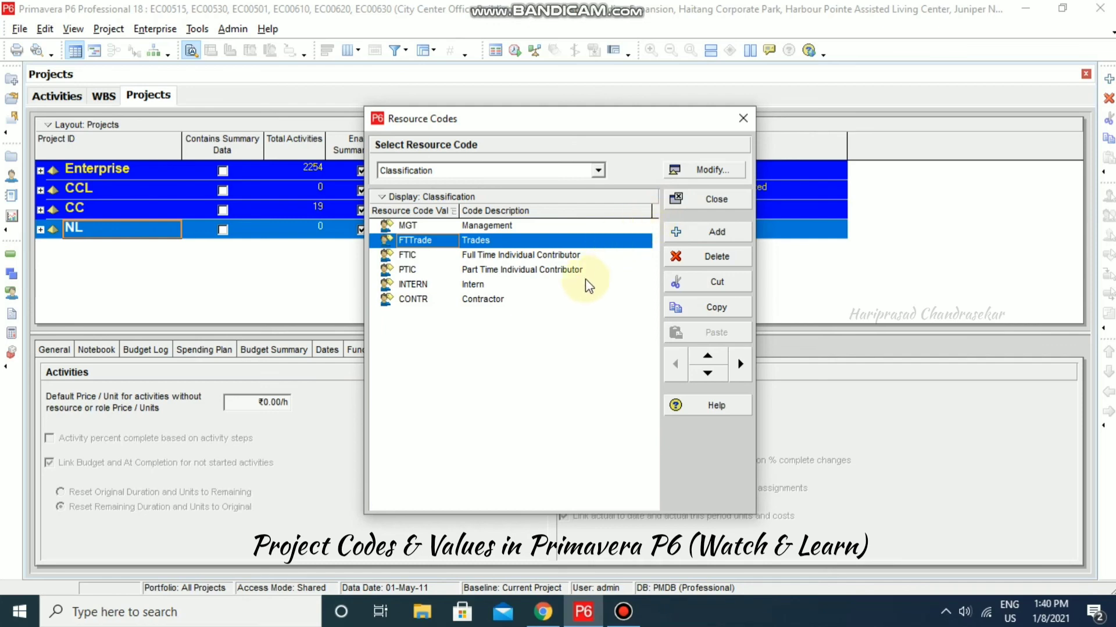